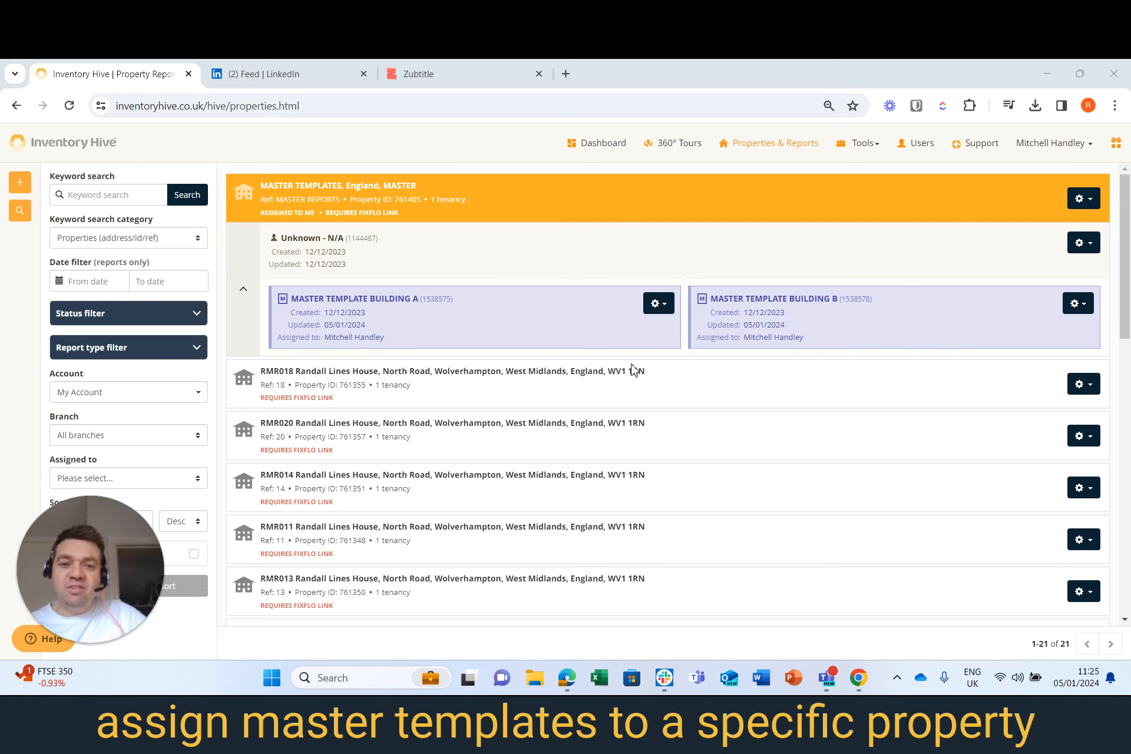
mouse_move(636, 387)
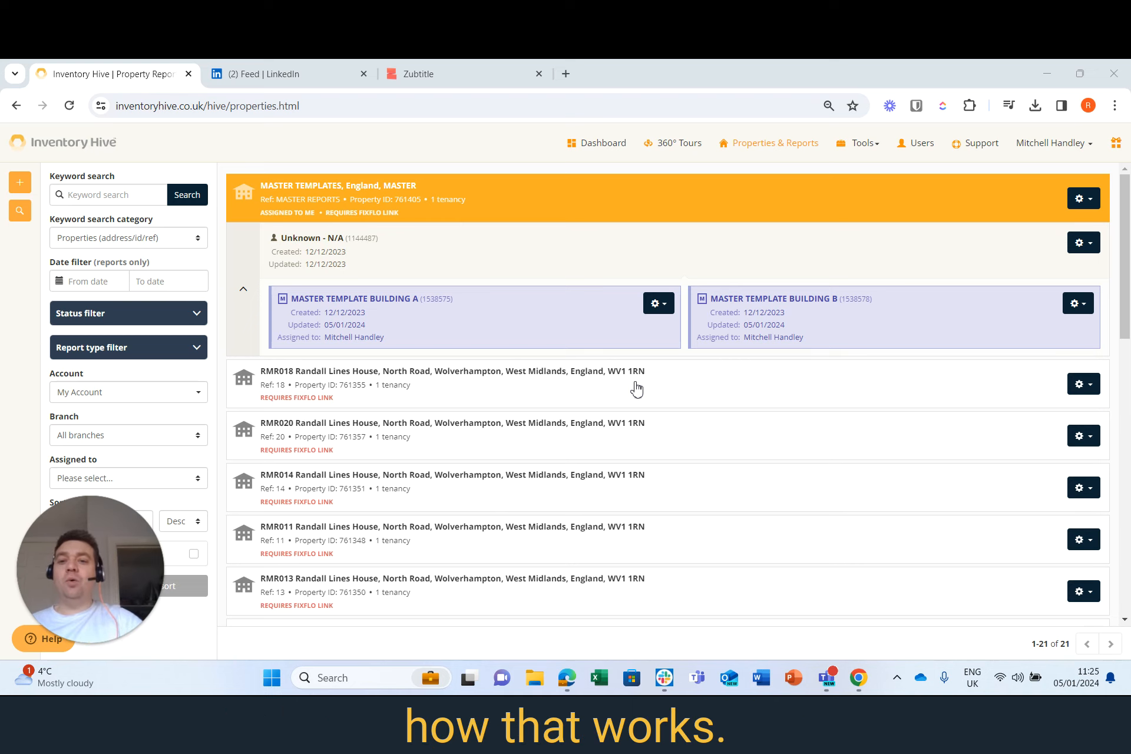
mouse_move(737, 332)
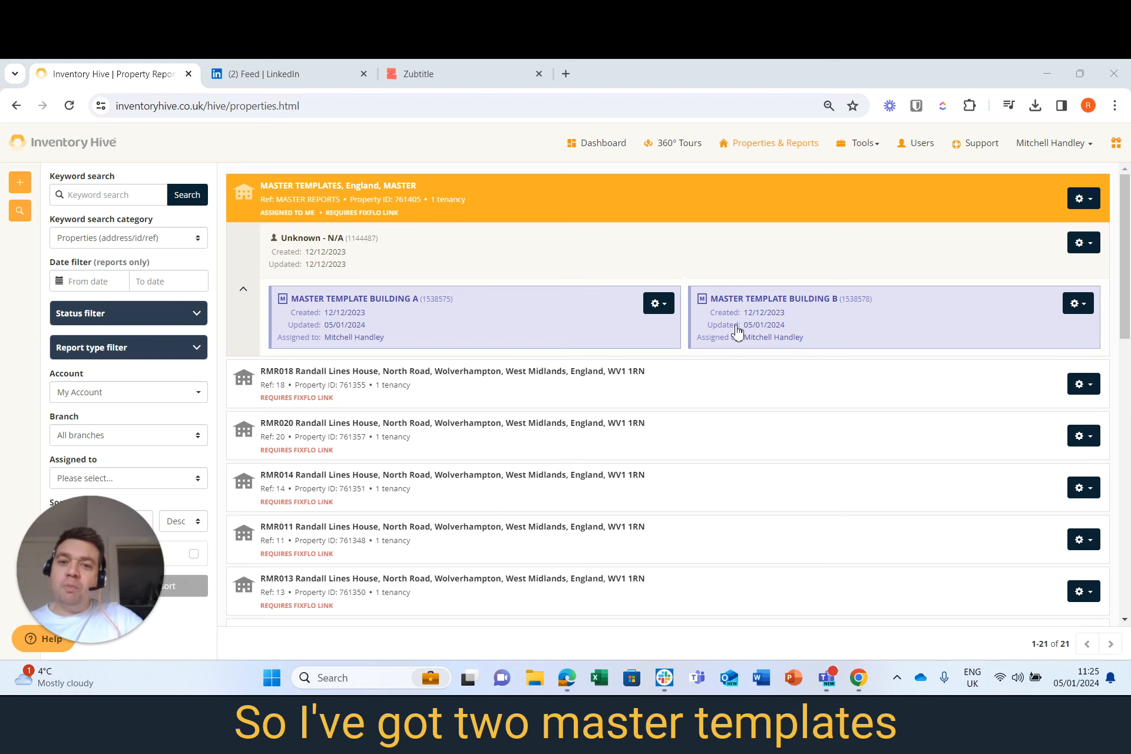
- Show the action choices for the MASTER TEMPLATE BUILDING A report card
click(654, 303)
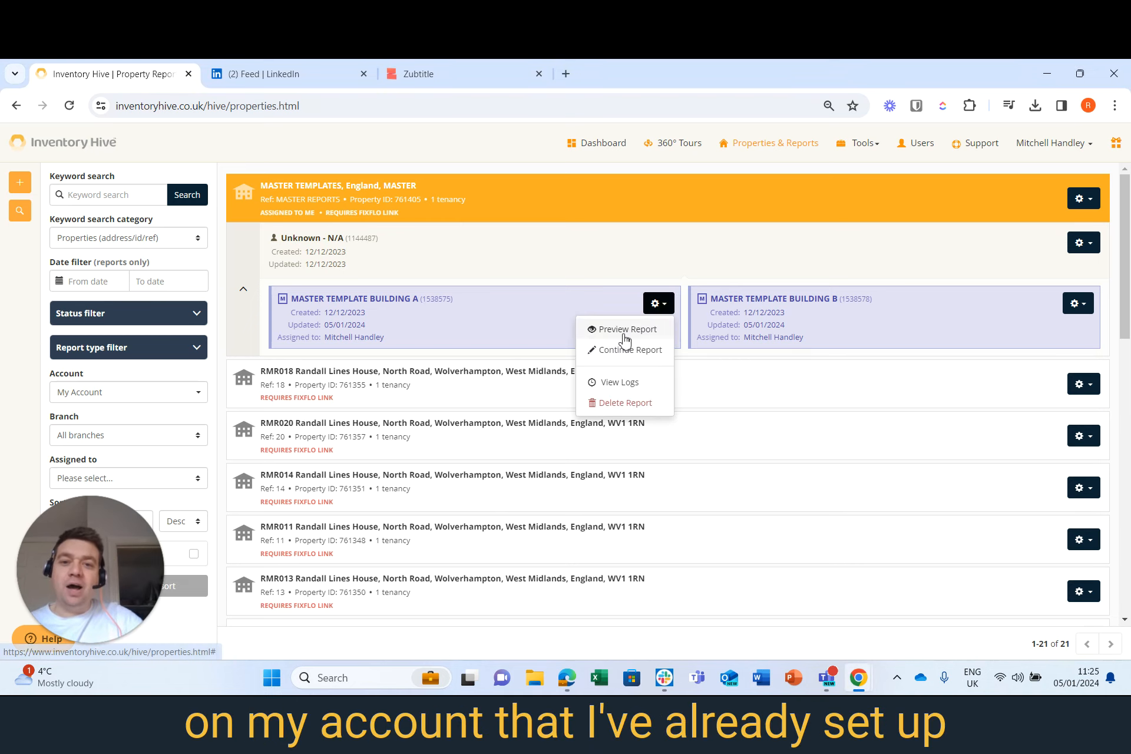
click(627, 328)
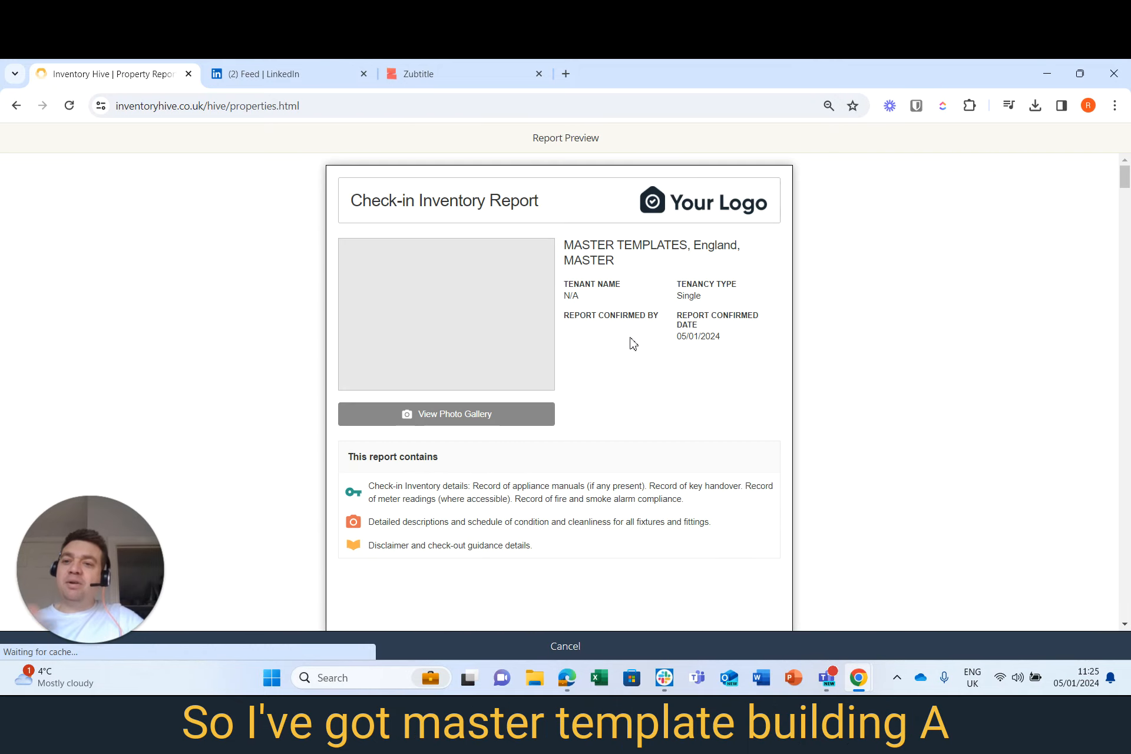
scroll(down, 3)
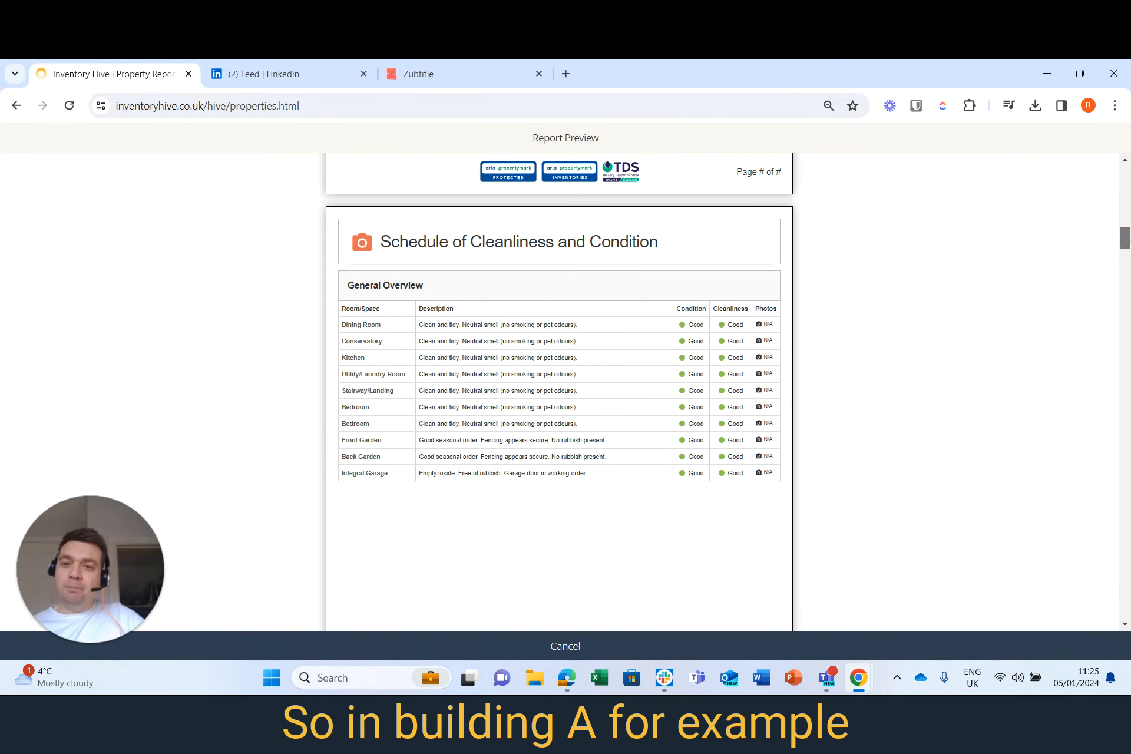
scroll(down, 3)
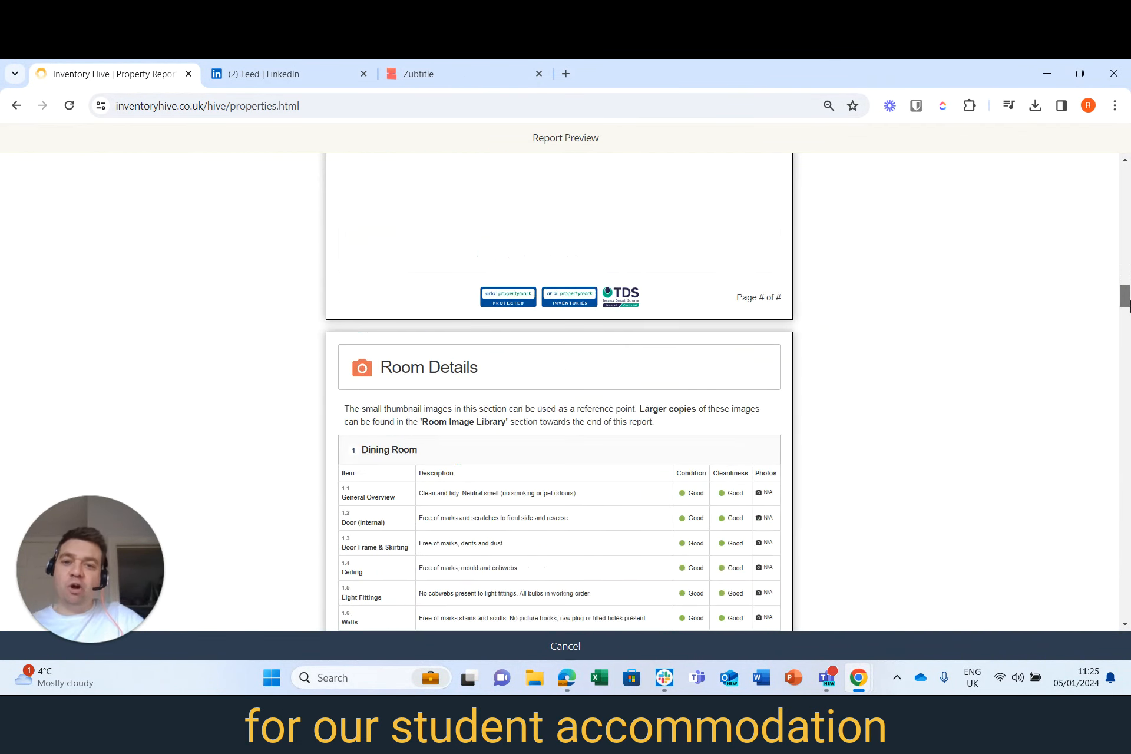
scroll(down, 3)
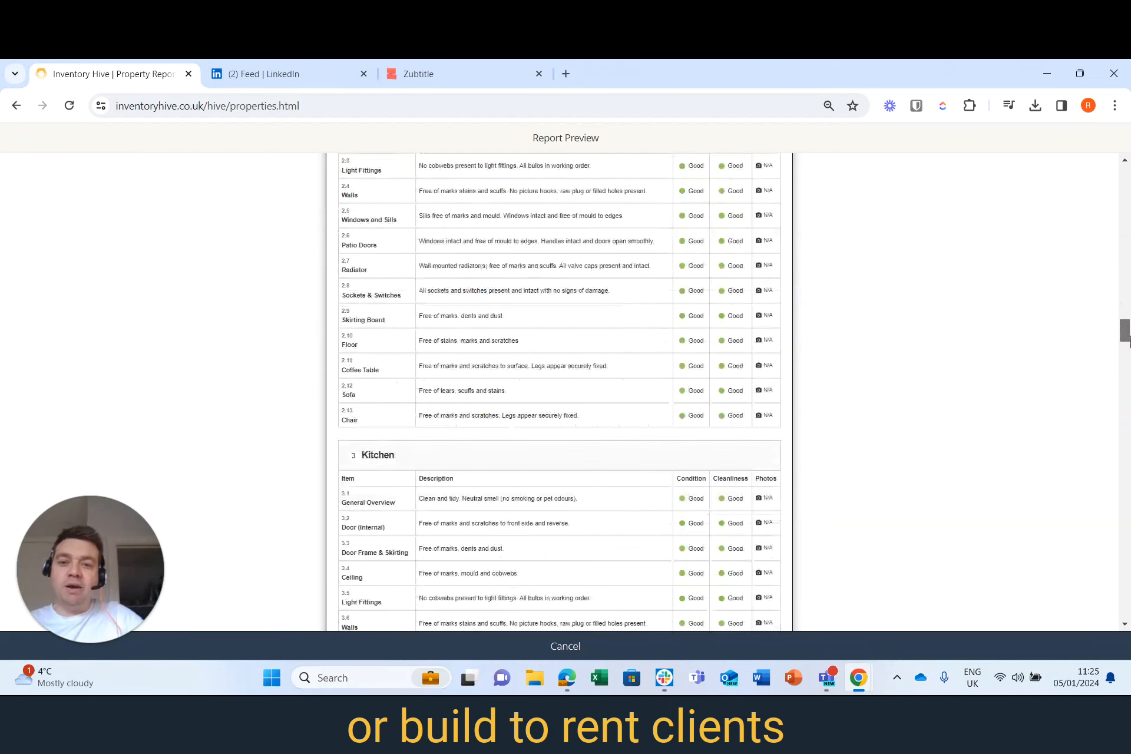
scroll(down, 3)
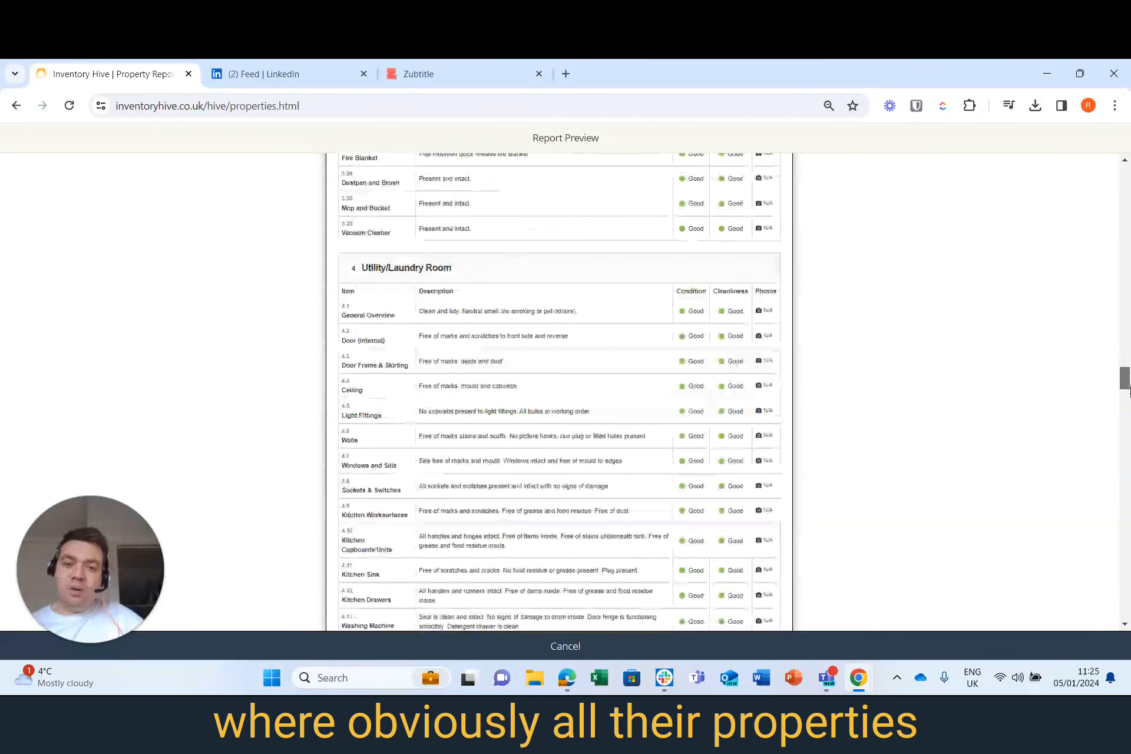
scroll(down, 3)
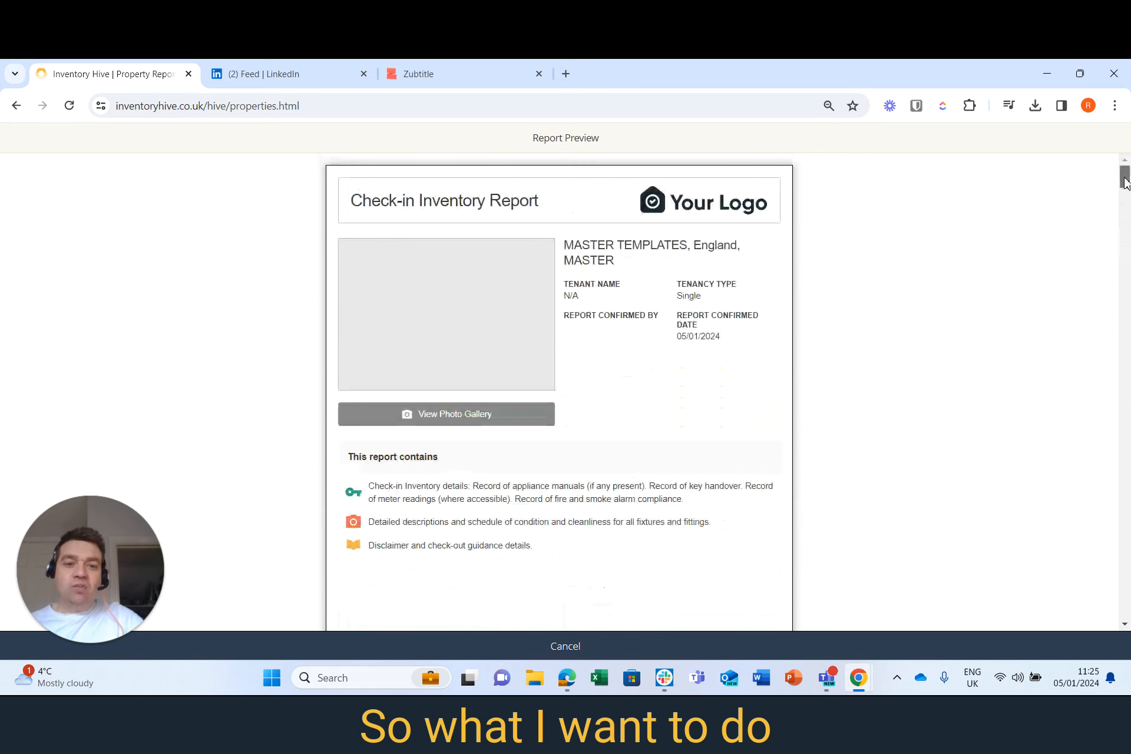
click(565, 646)
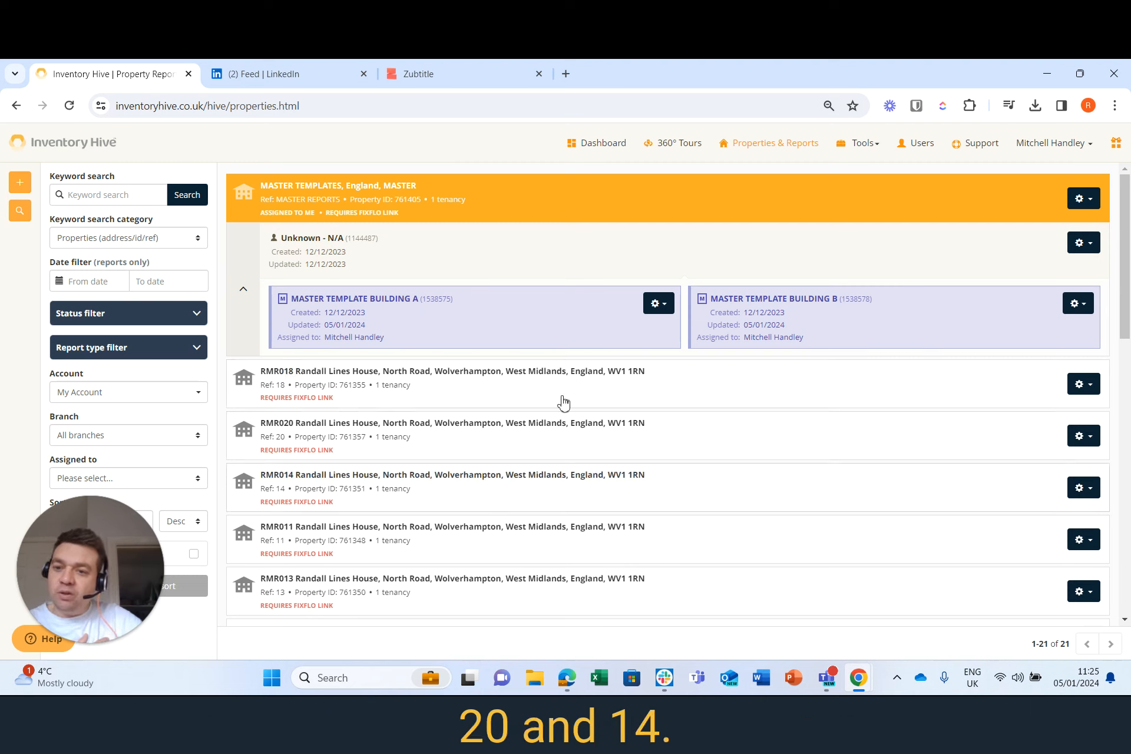
- Link property RMR018 to MASTER TEMPLATE BUILDING A as its master report and save it
click(1082, 383)
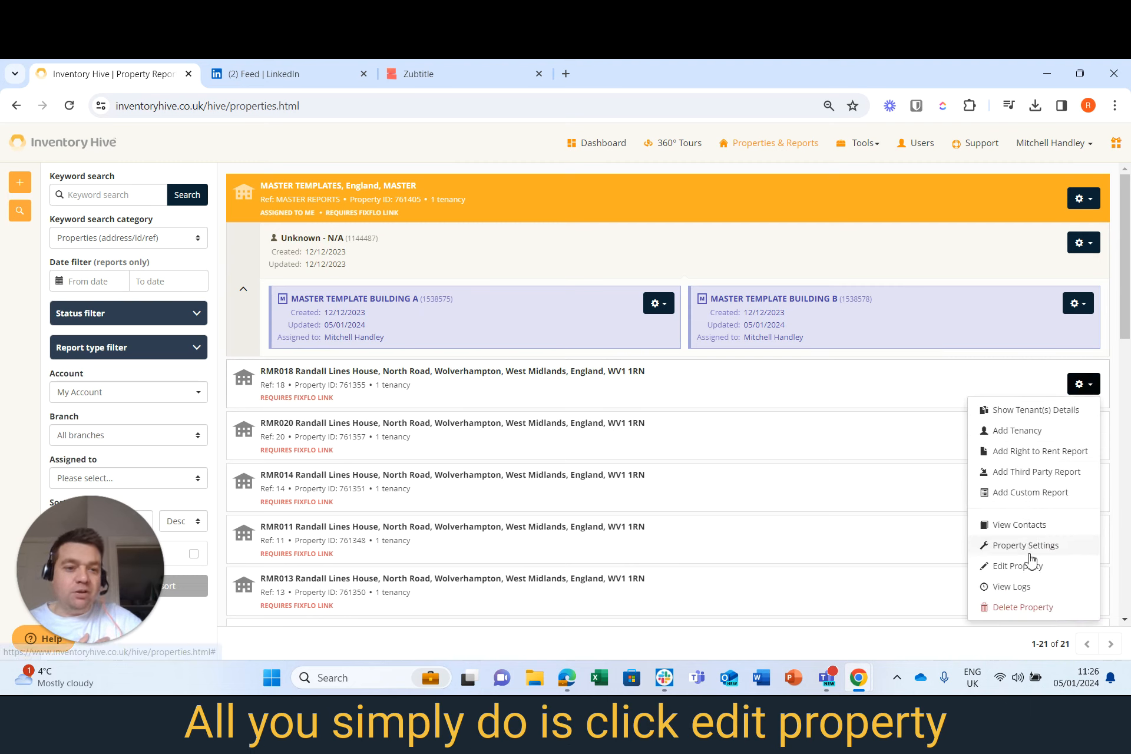
click(1017, 565)
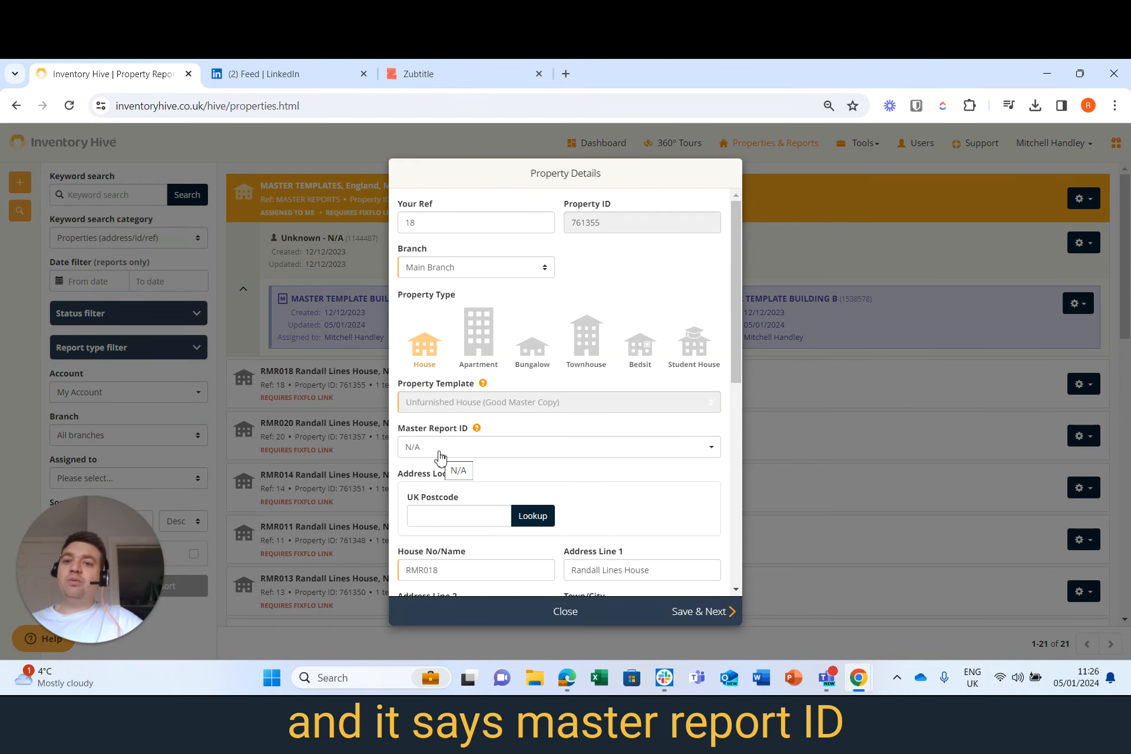
click(558, 447)
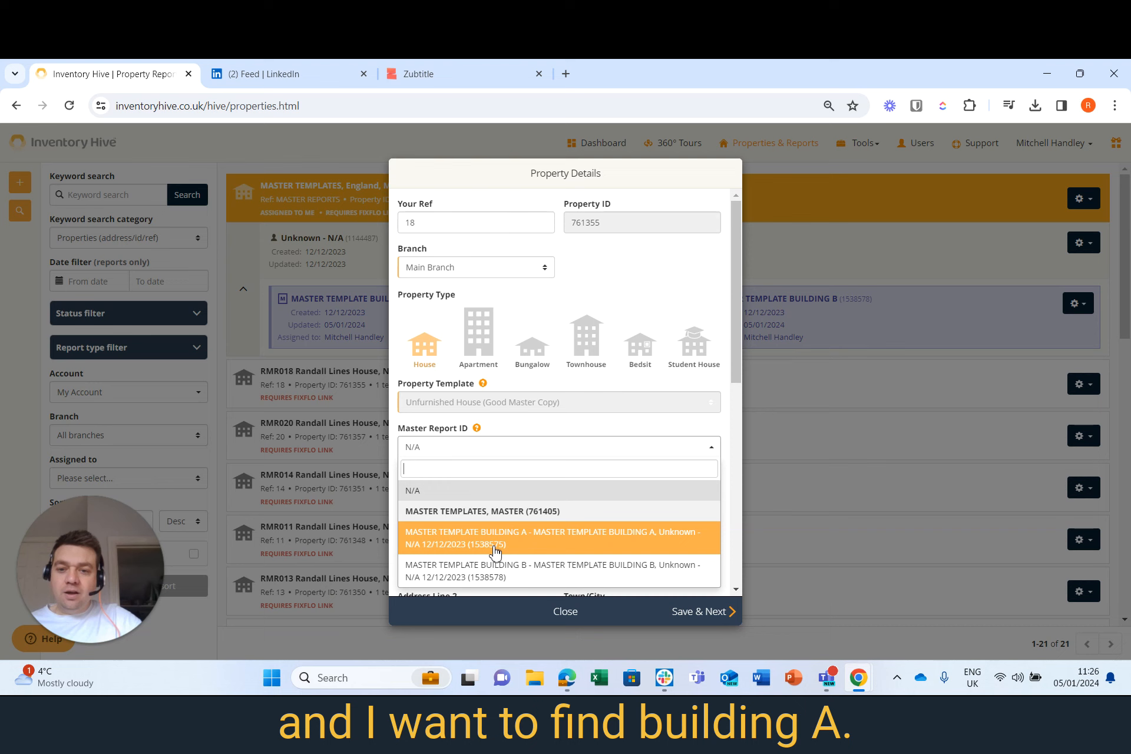
click(551, 538)
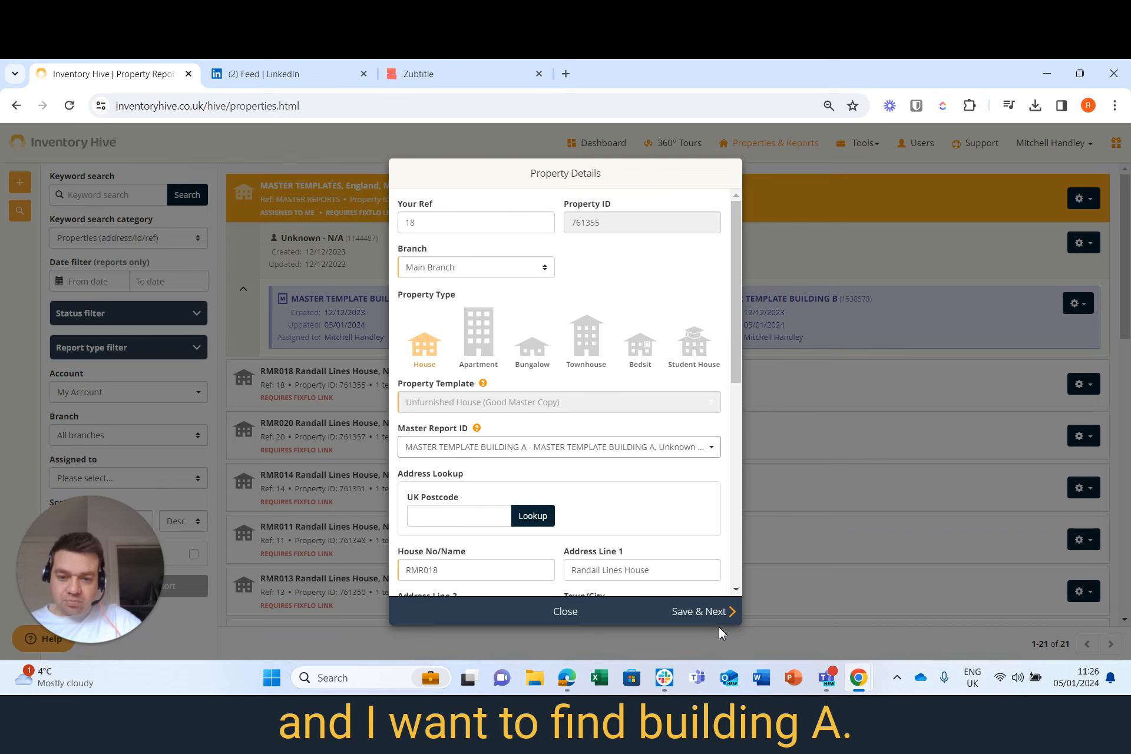
click(701, 612)
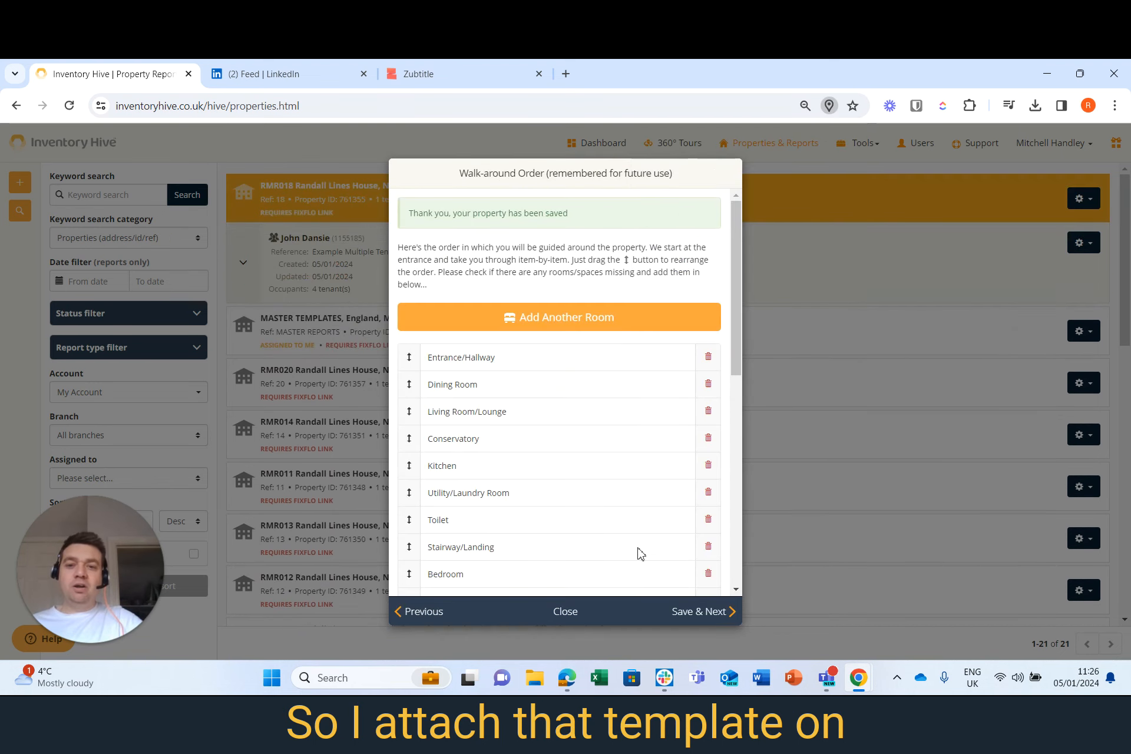
click(564, 611)
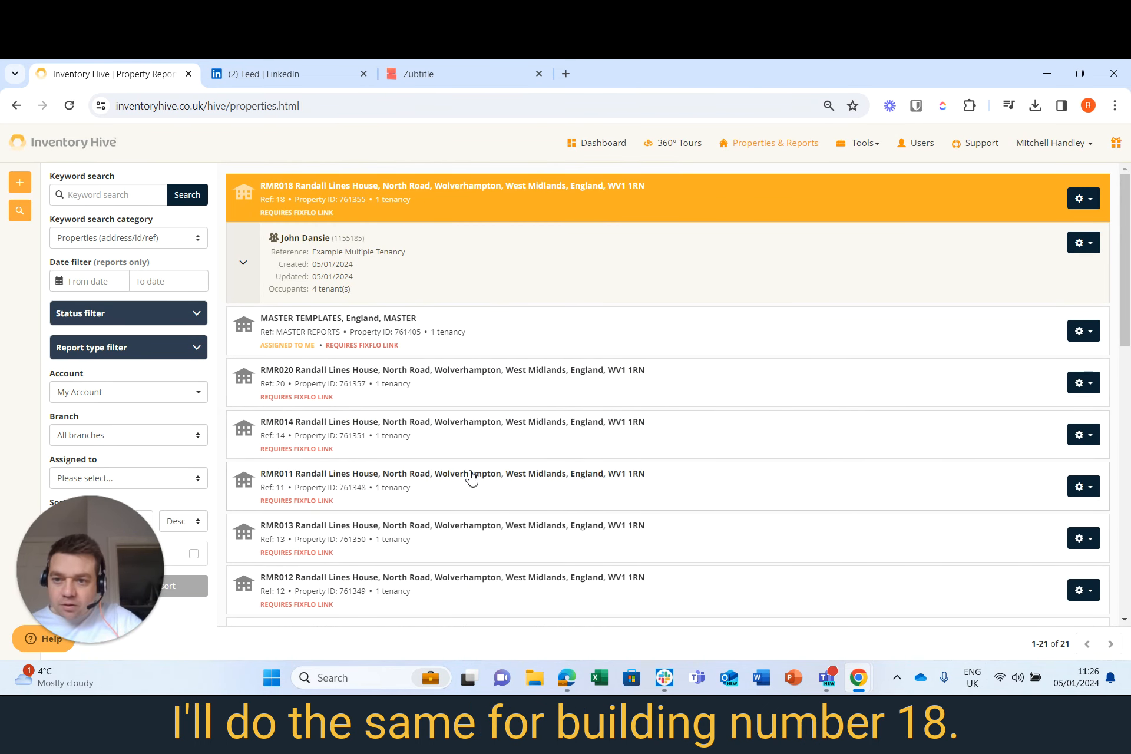
- Edit property RMR016 and list its available master report choices
scroll(down, 3)
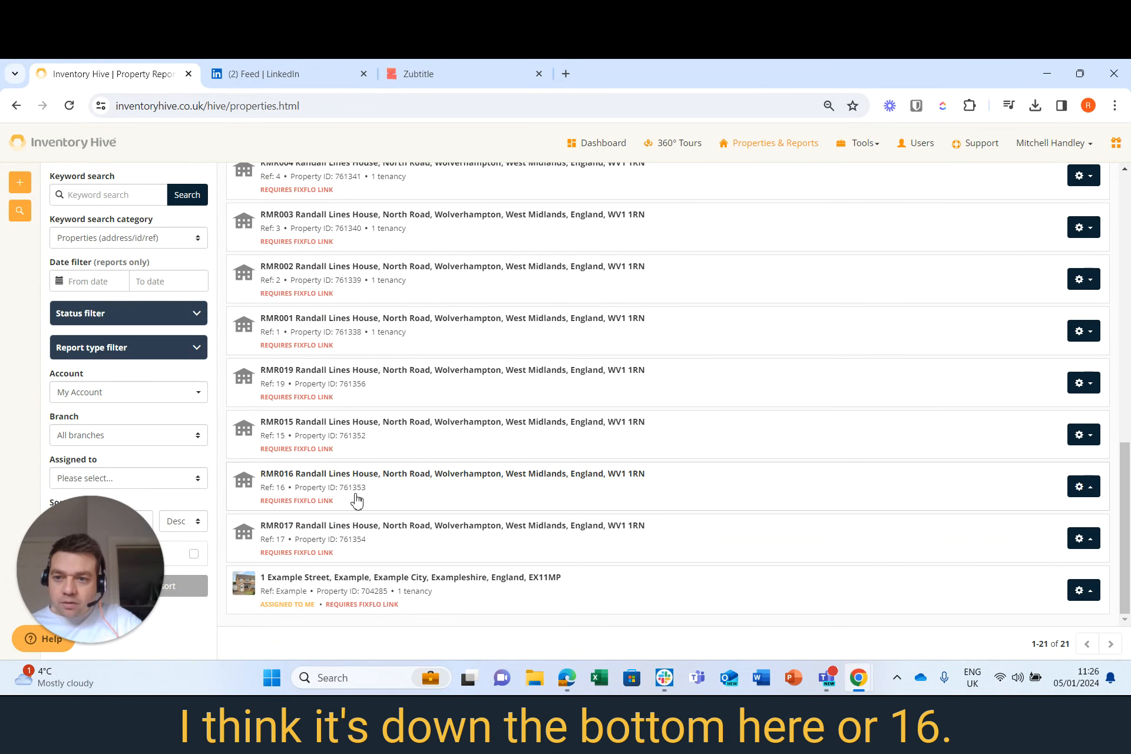
click(1082, 486)
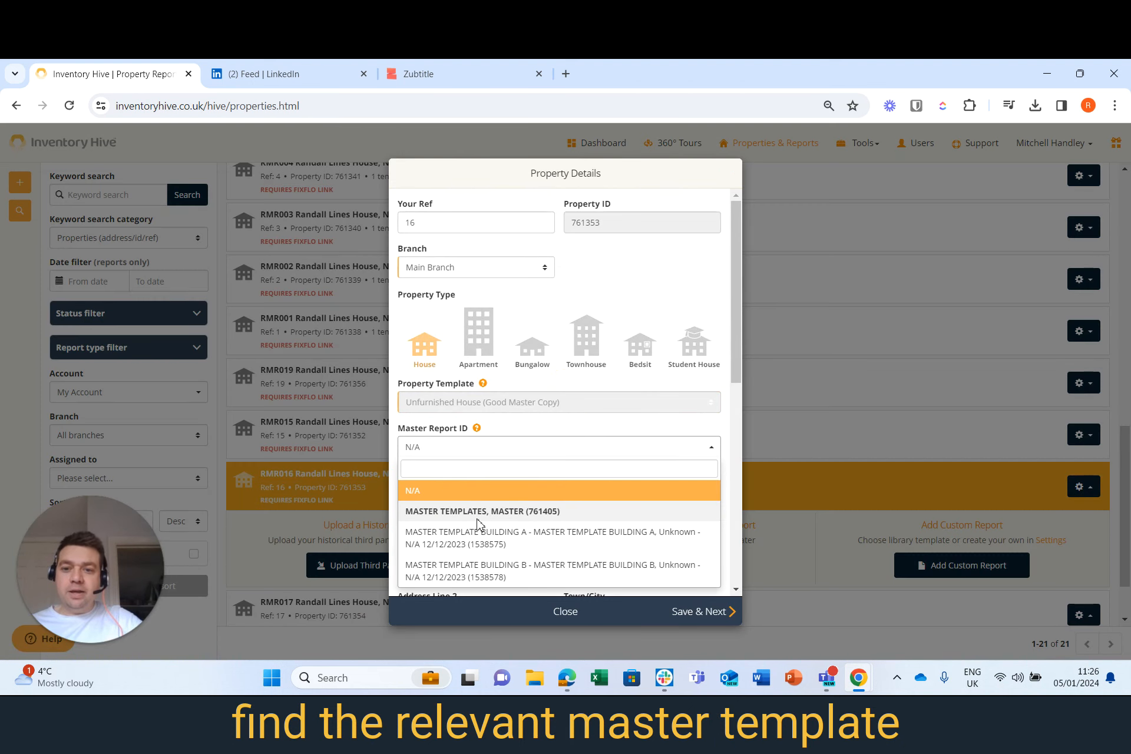
click(481, 511)
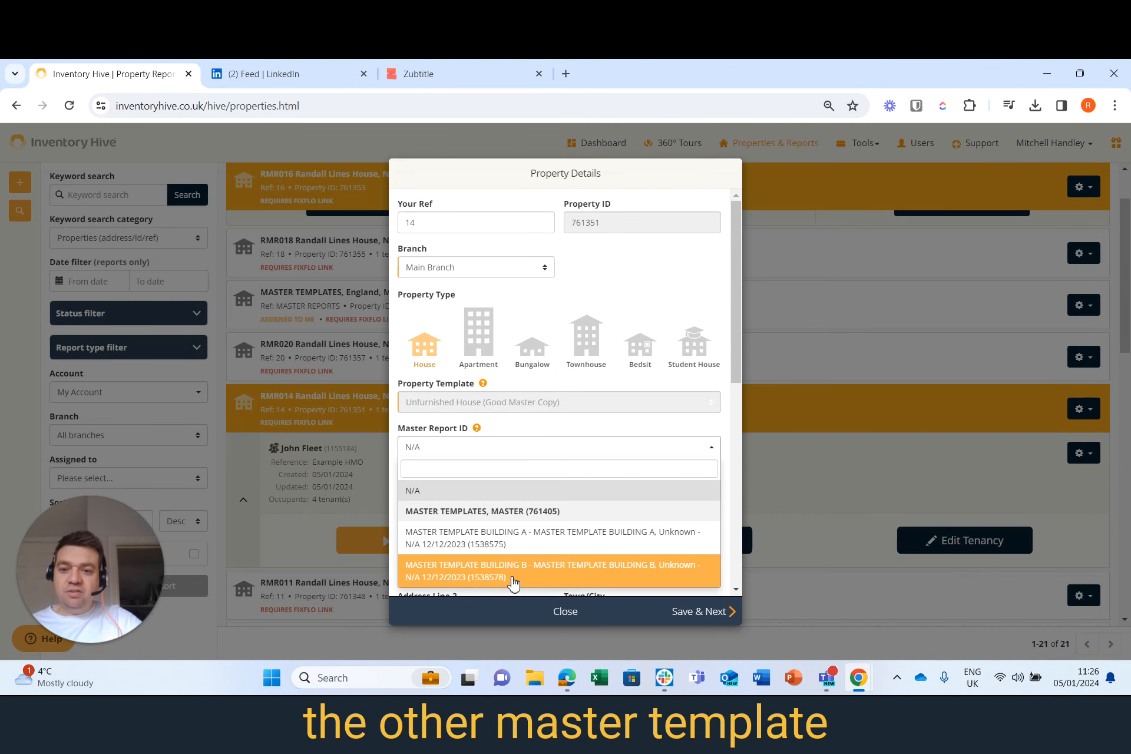
- Save property RMR014 with MASTER TEMPLATE BUILDING B as its master report
click(553, 570)
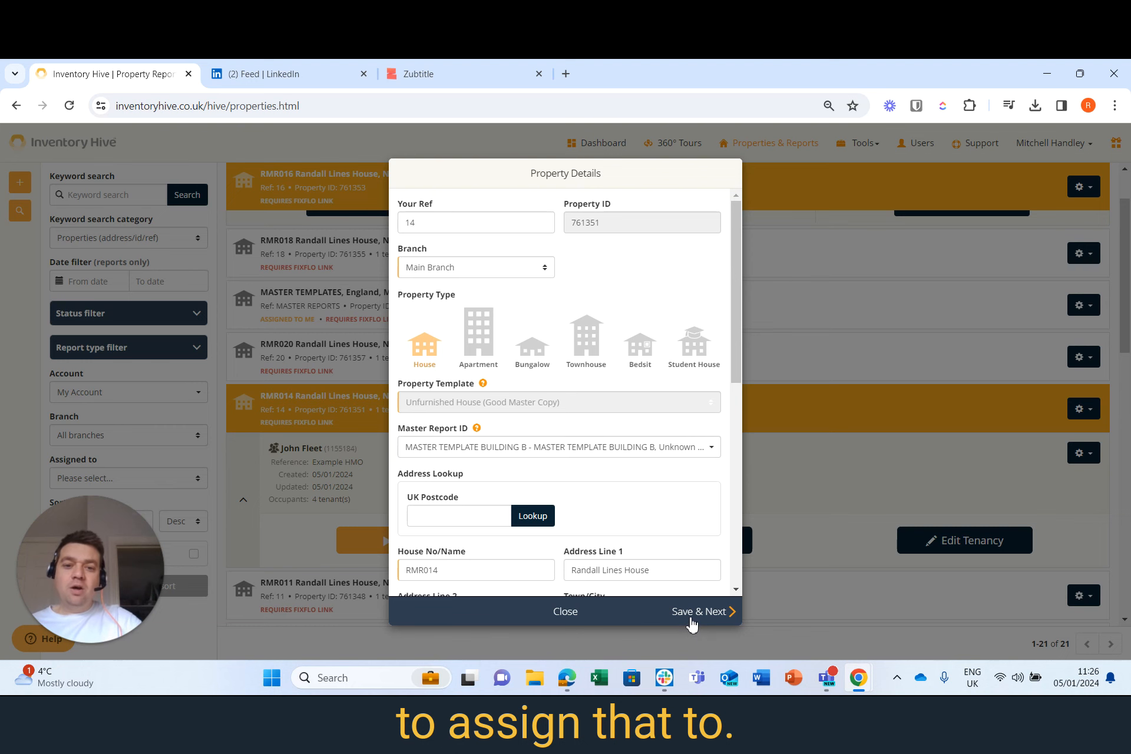
click(565, 611)
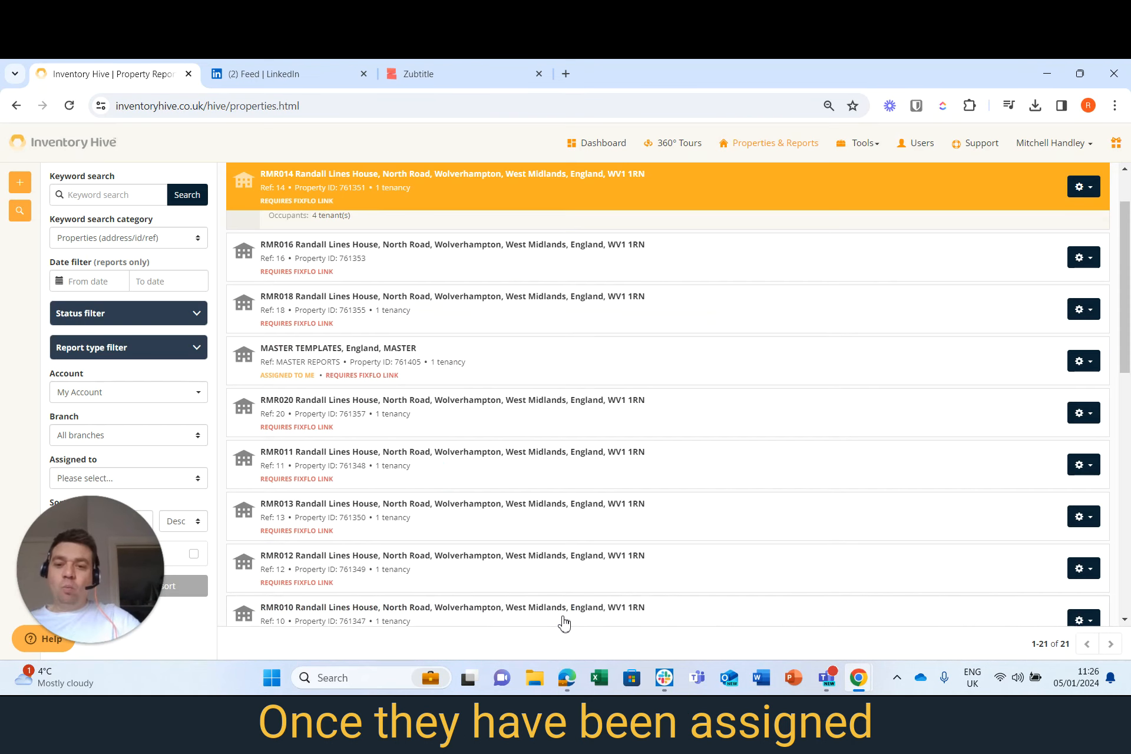
- Go to Batch Report Creation under Tools and select the RMR013 tenancy for report setup
click(858, 143)
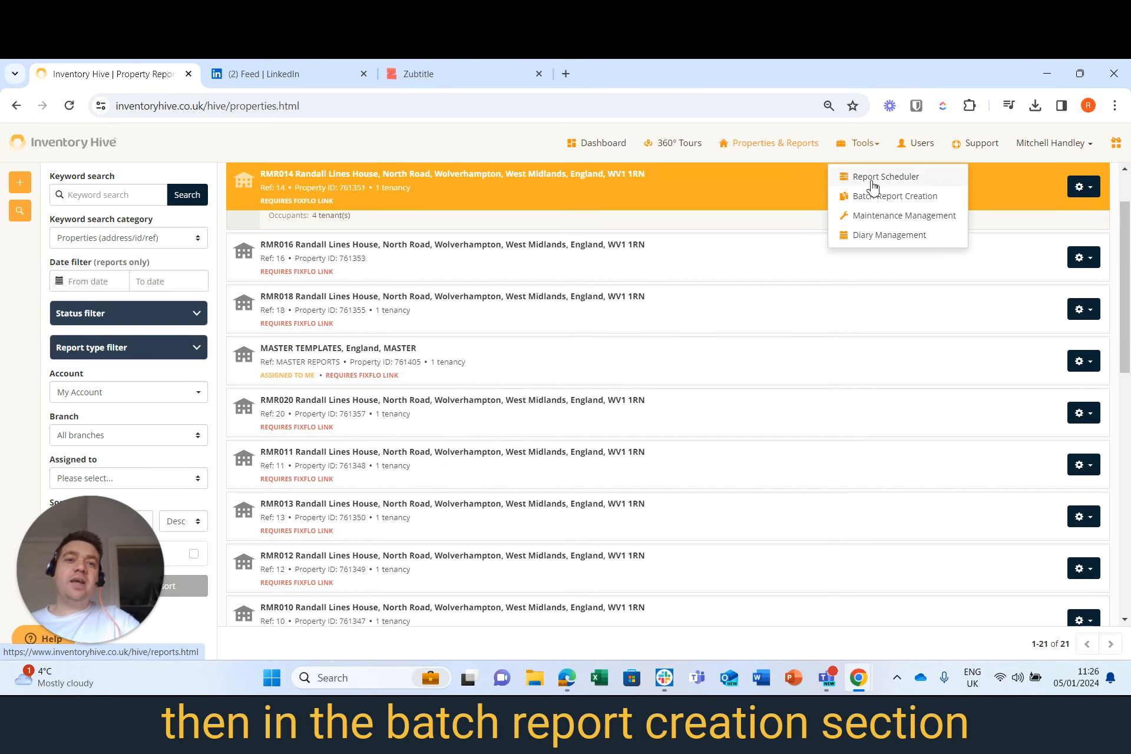
click(895, 195)
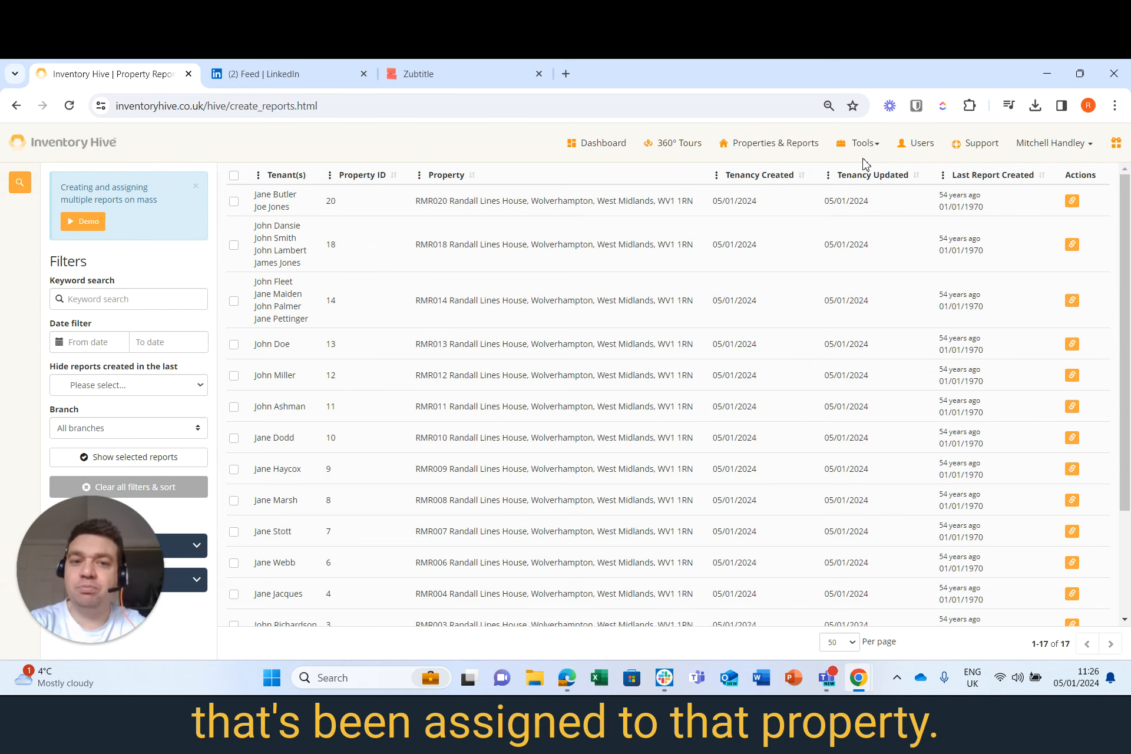
mouse_move(375, 315)
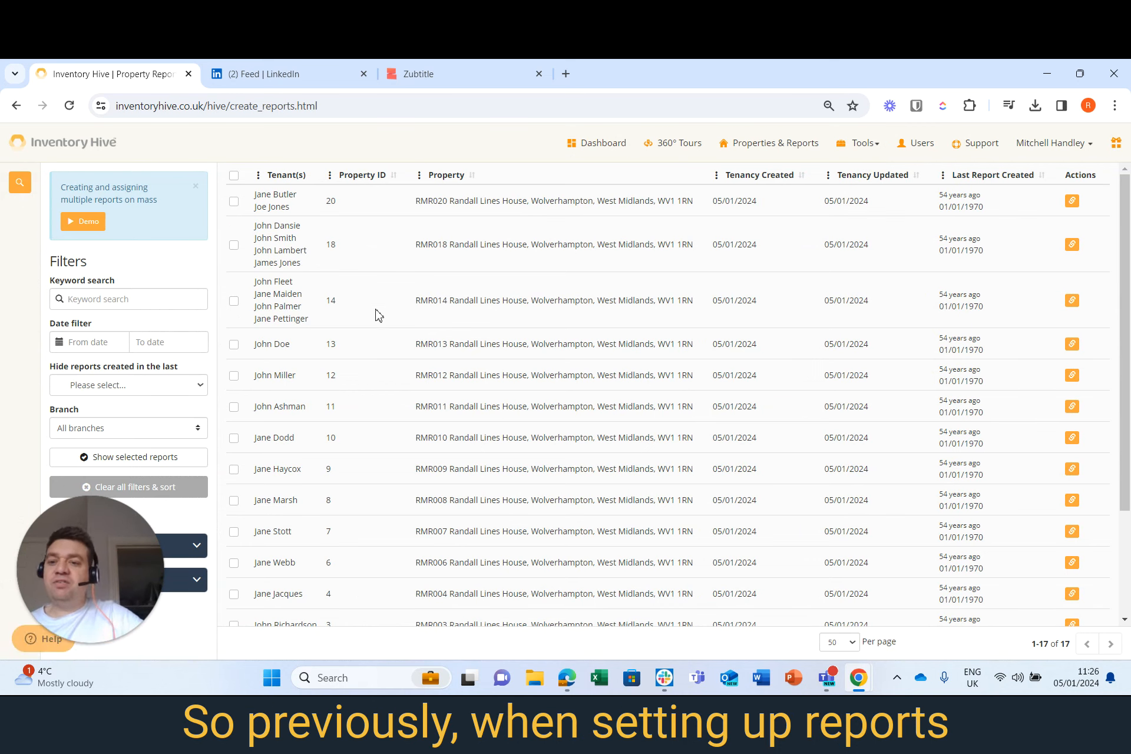
click(233, 344)
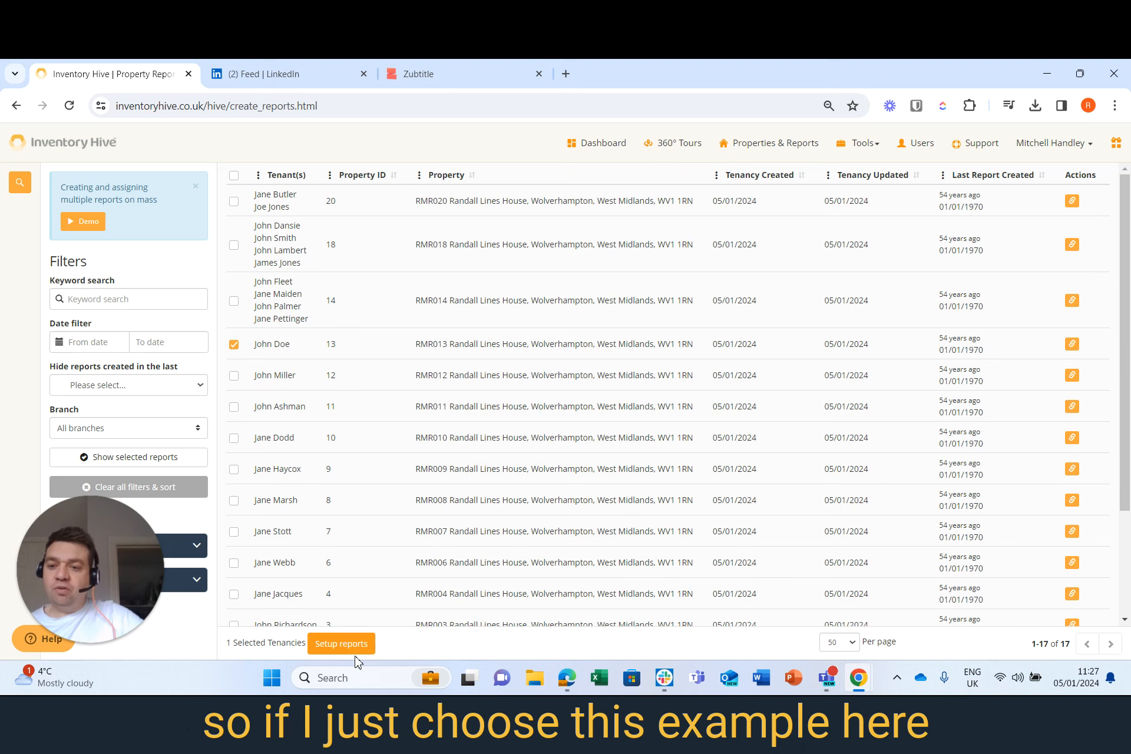
click(340, 643)
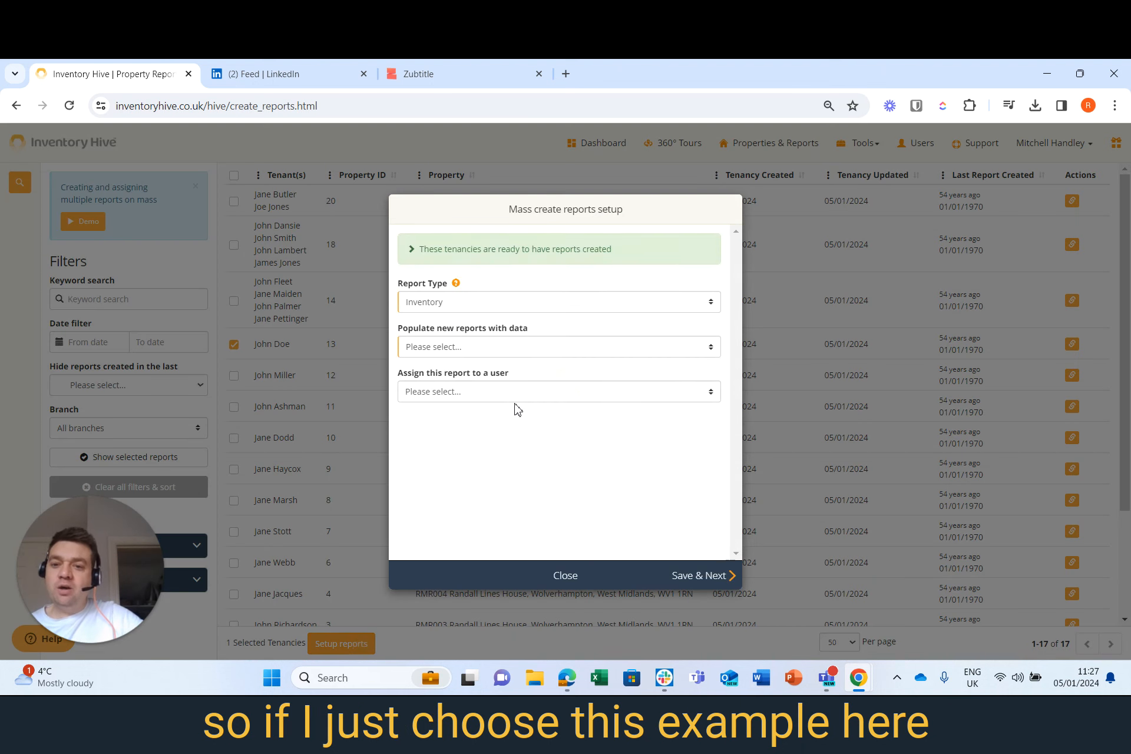
- Try a Check-In Inventory report cloned from a master report, then abandon the setup
click(557, 302)
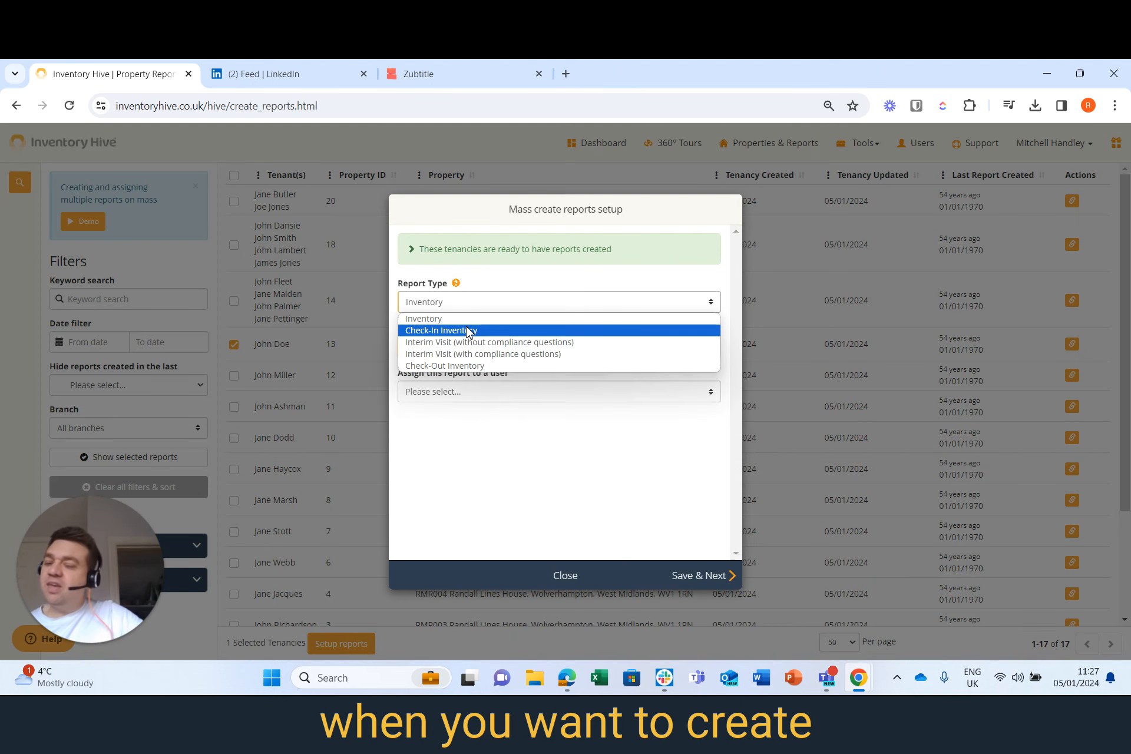
click(441, 329)
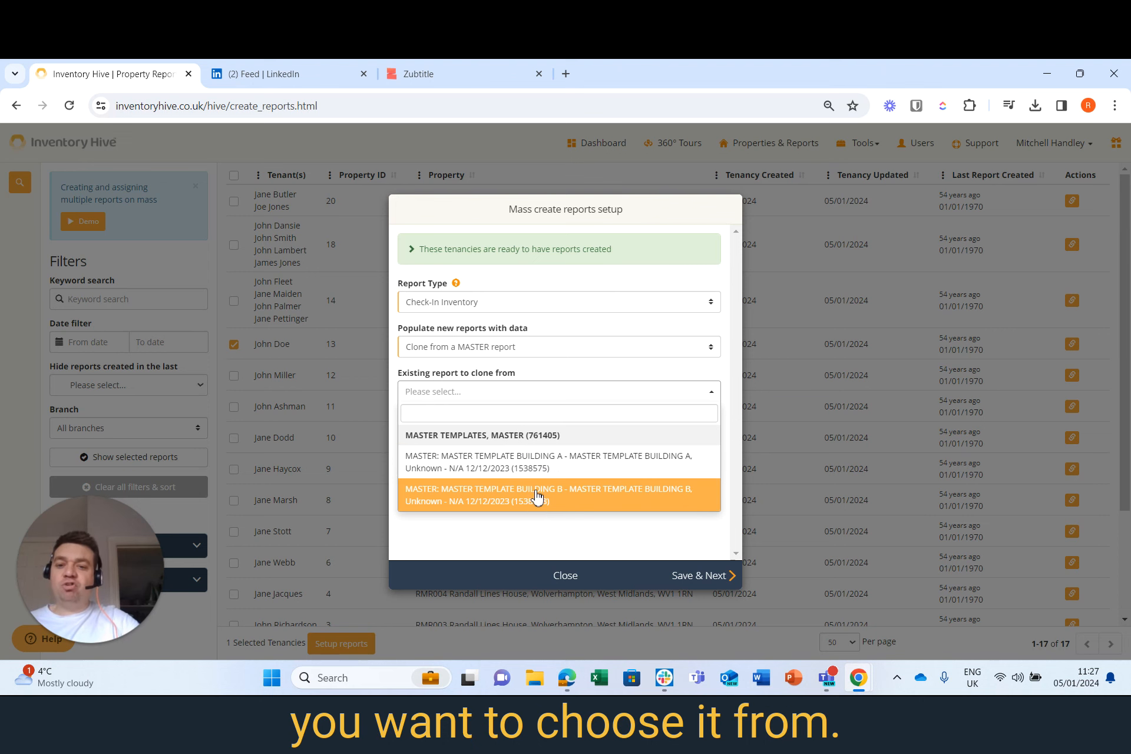
click(565, 575)
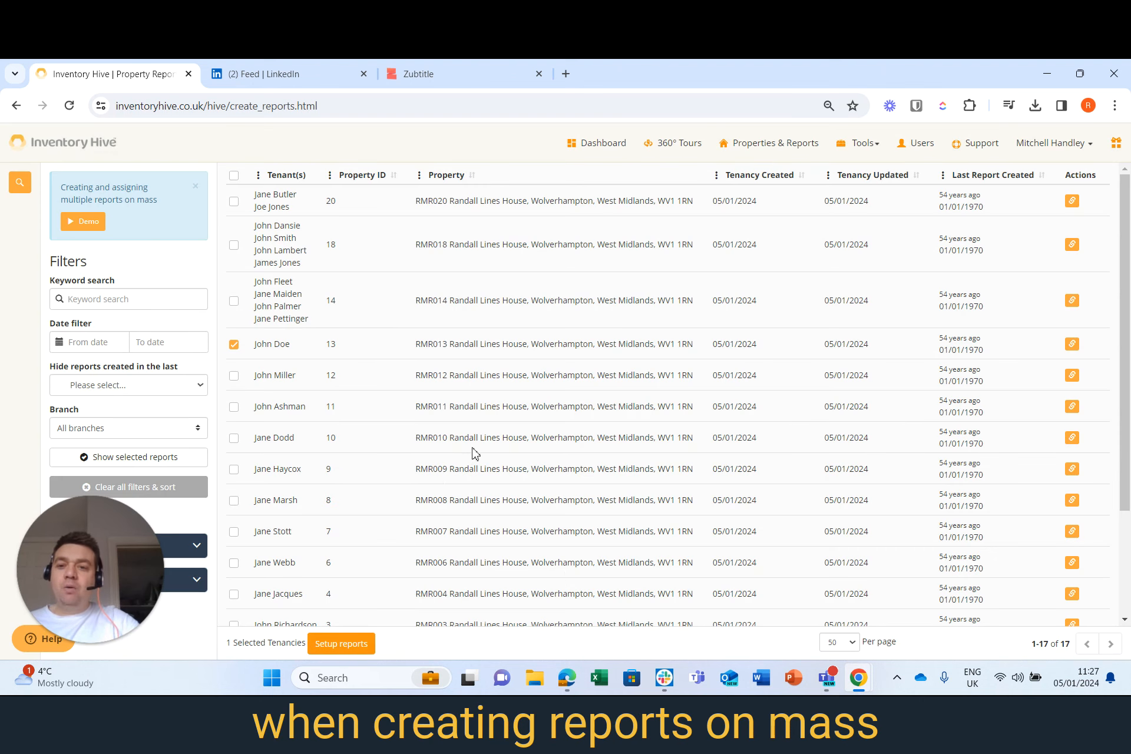
- Select the RMR020, RMR018 and RMR014 tenancies and start their report setup
click(233, 201)
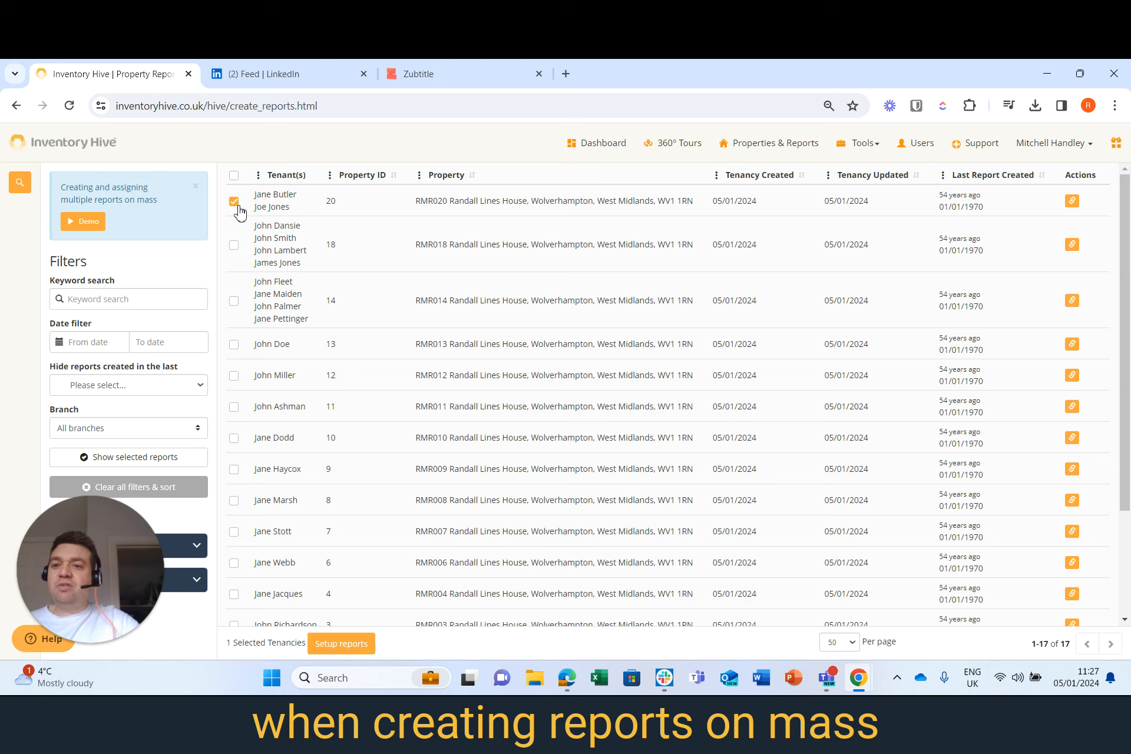
click(233, 300)
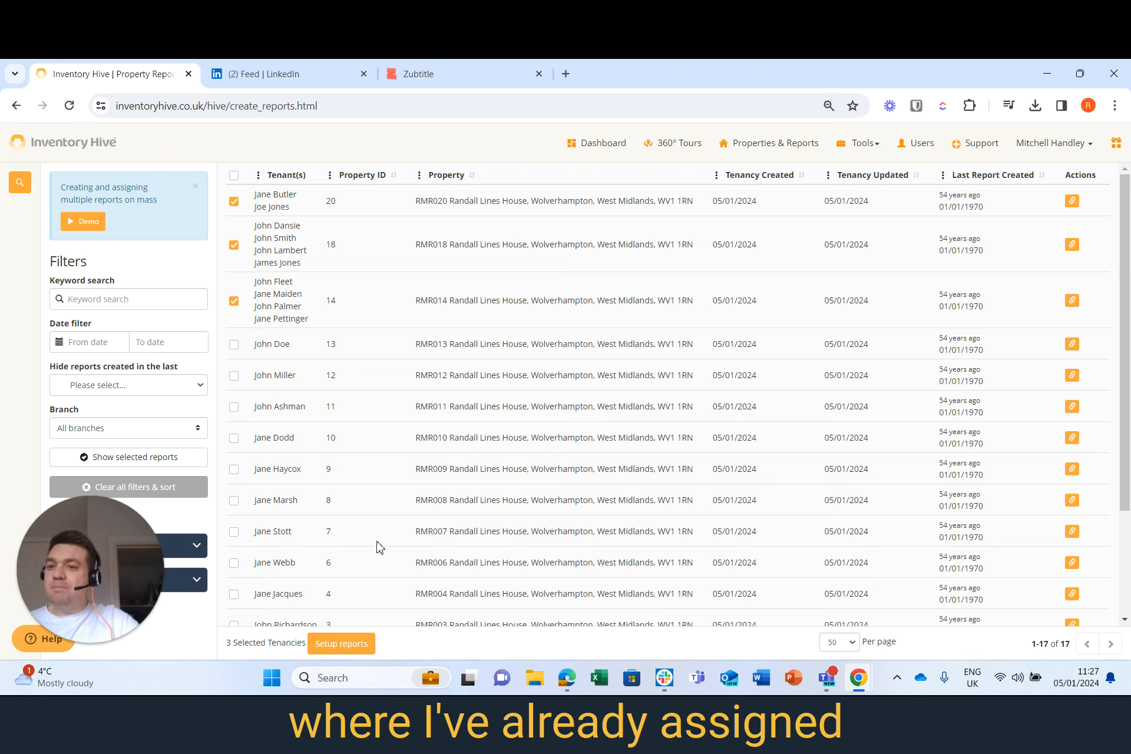
click(340, 643)
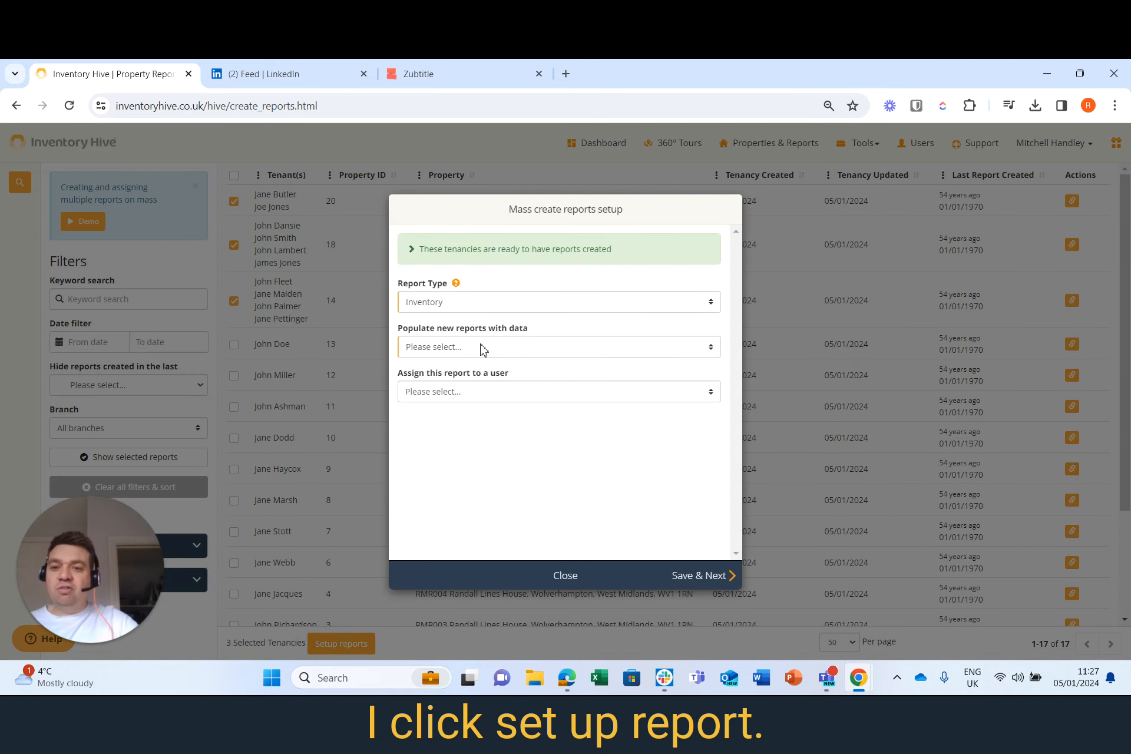
- Create Check-In Inventory reports filled from each property's linked master report
click(558, 301)
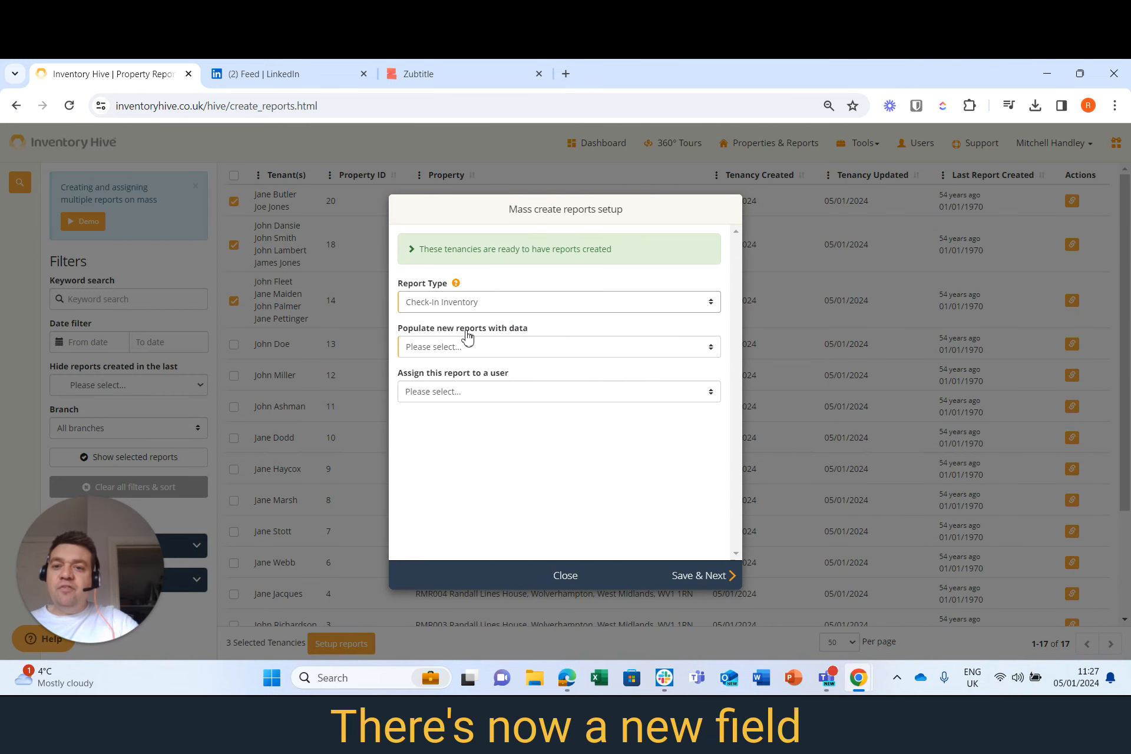
click(557, 346)
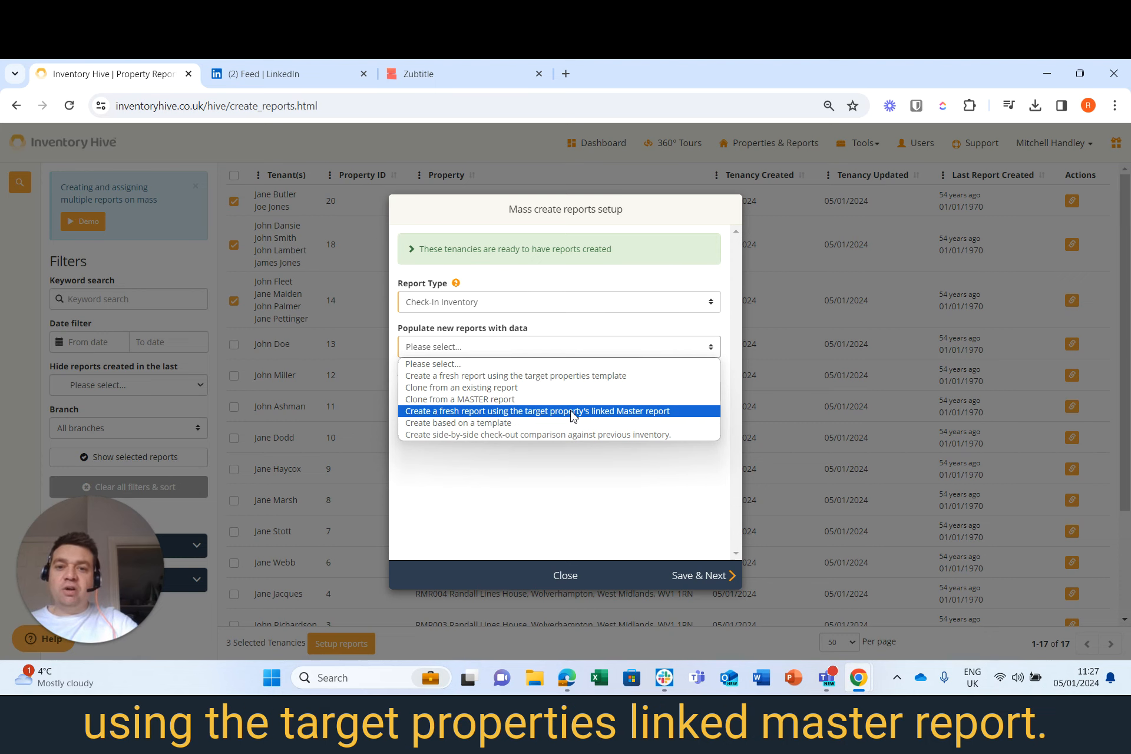
click(539, 410)
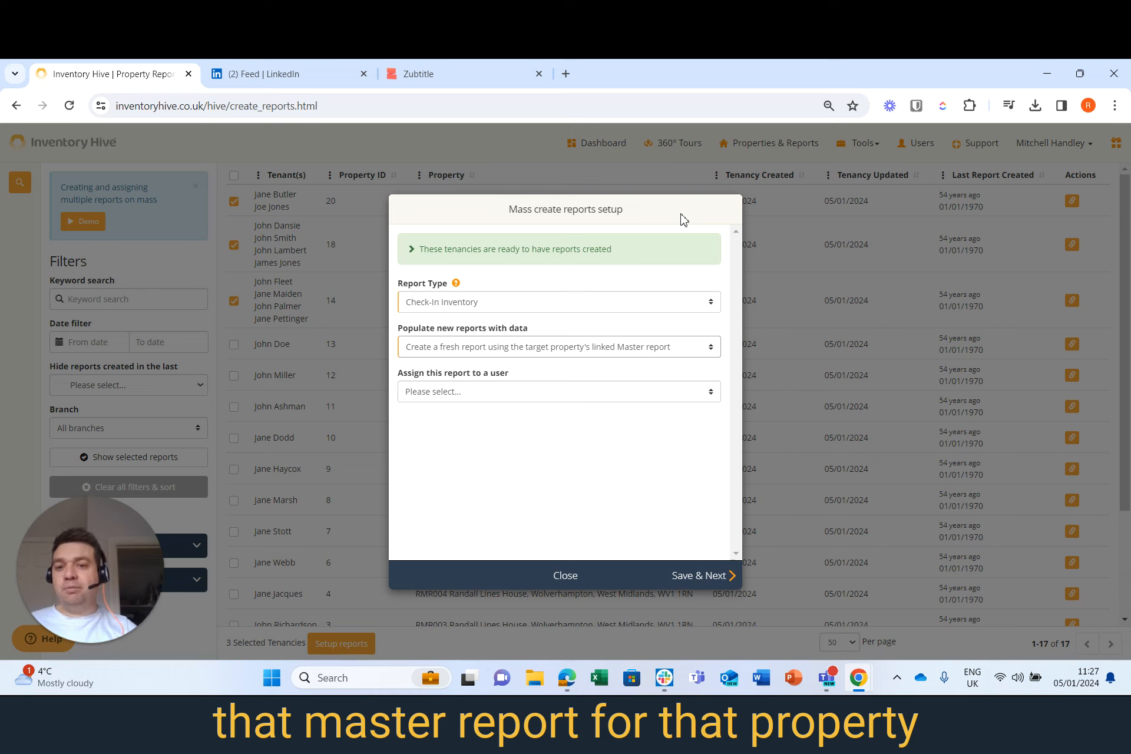
mouse_move(650, 310)
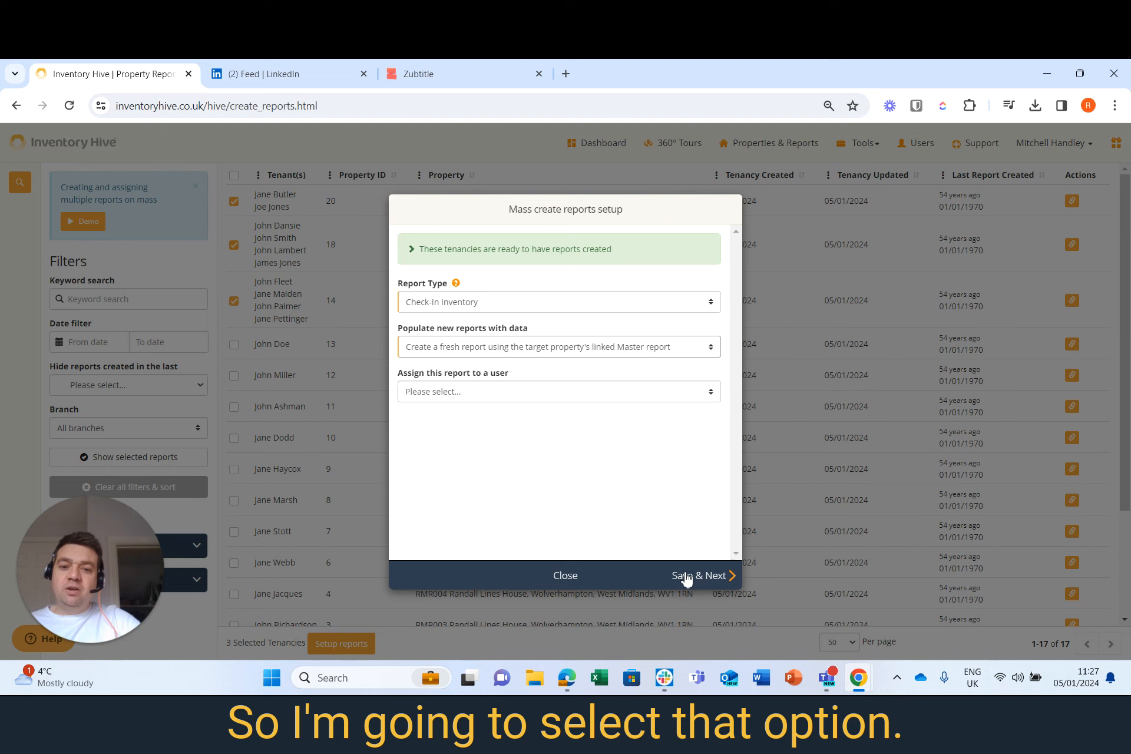
click(698, 574)
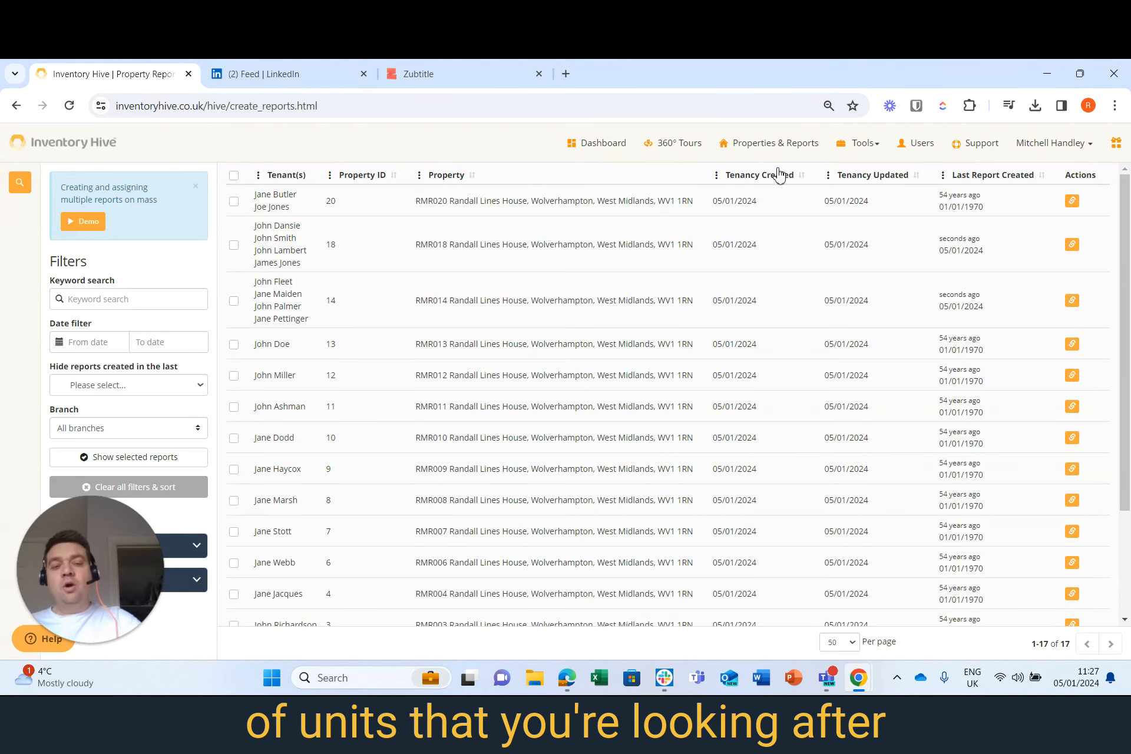
- View RMR018's new Check-In Inventory report in the Properties & Reports list
click(775, 143)
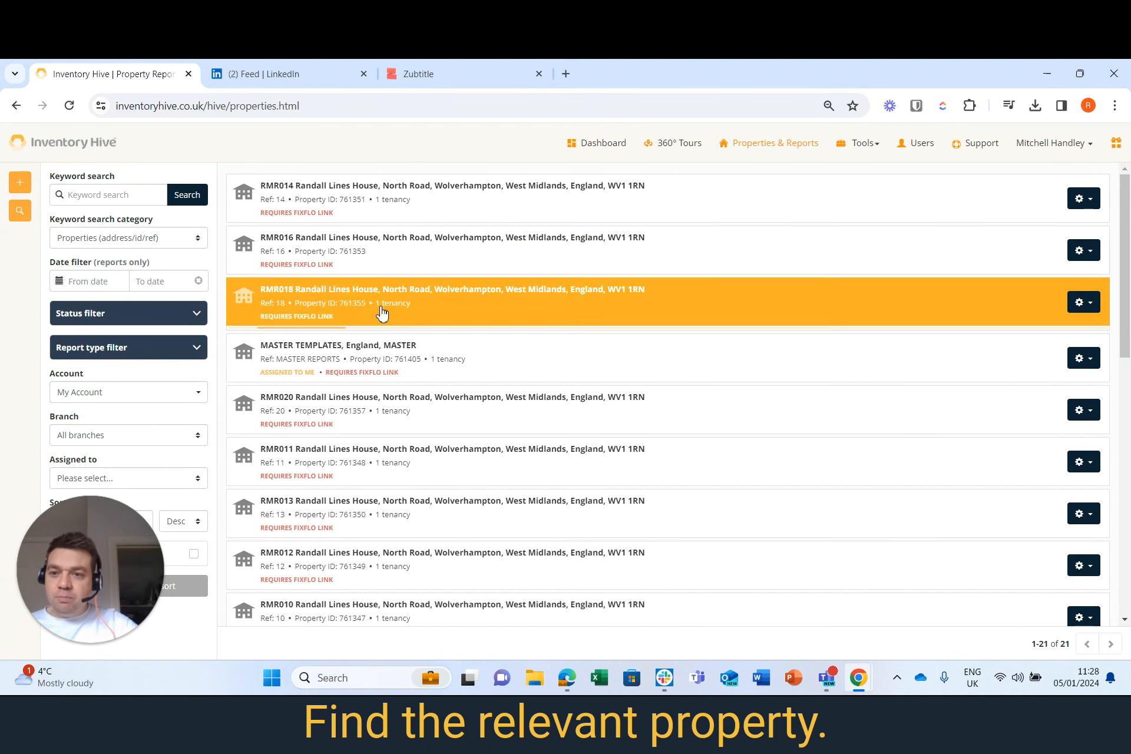
click(452, 302)
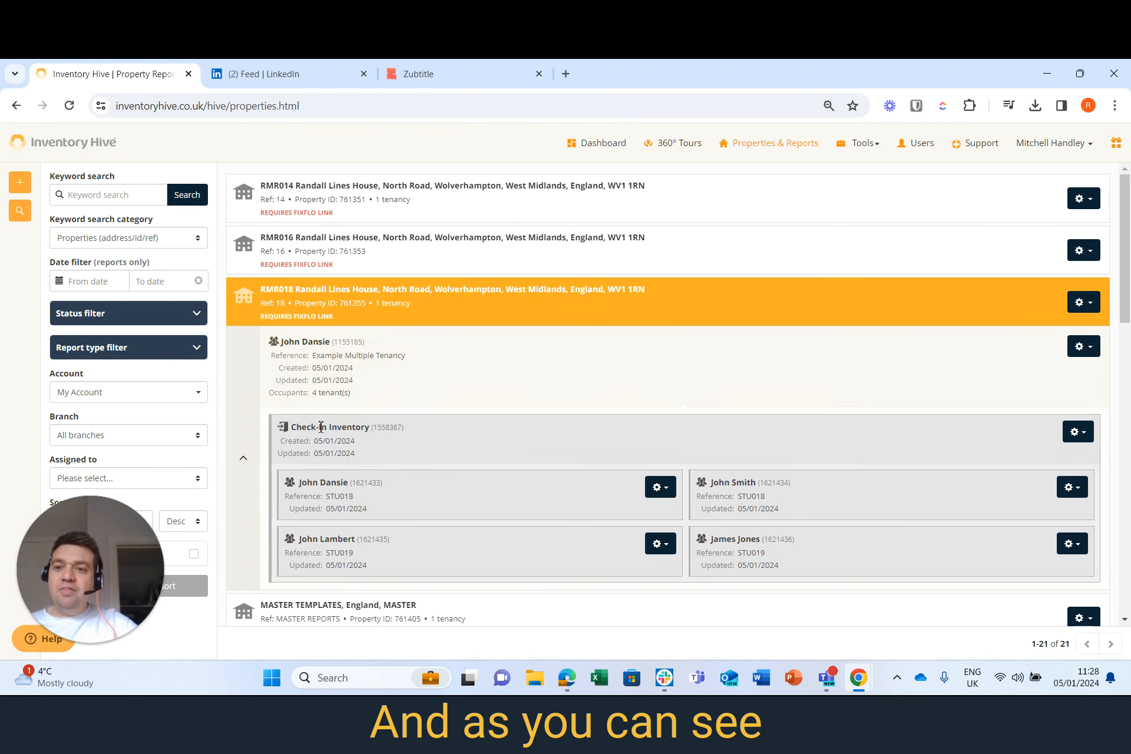
click(1077, 432)
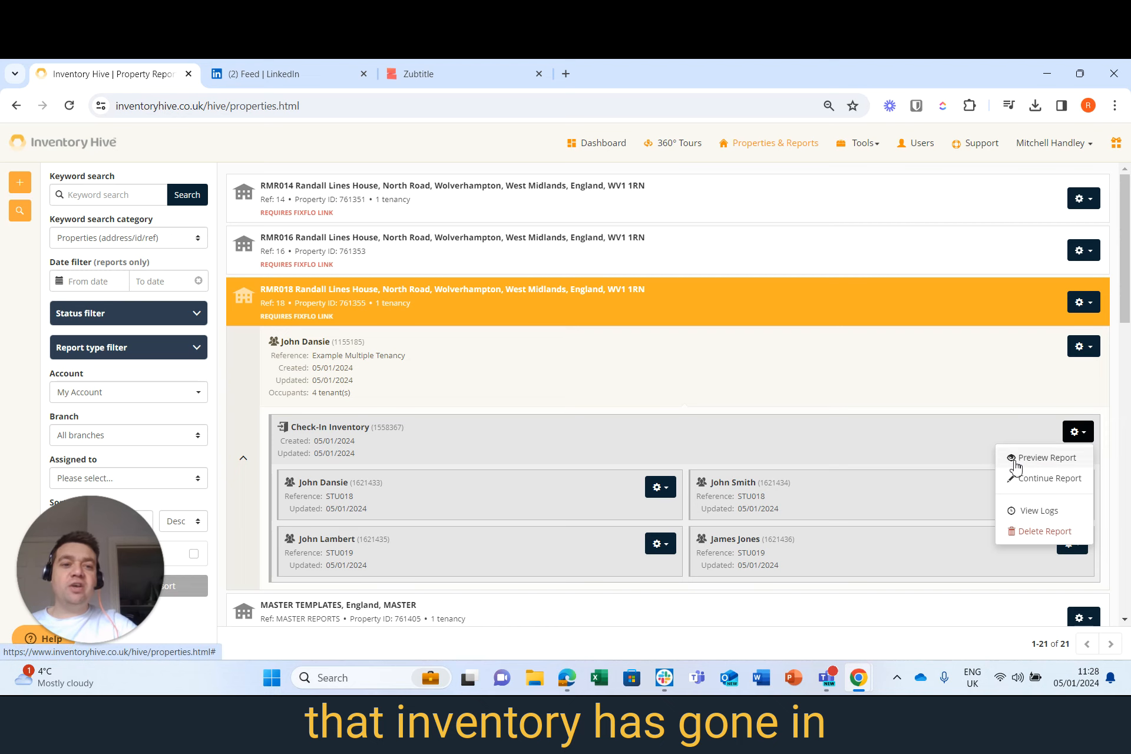
click(1045, 457)
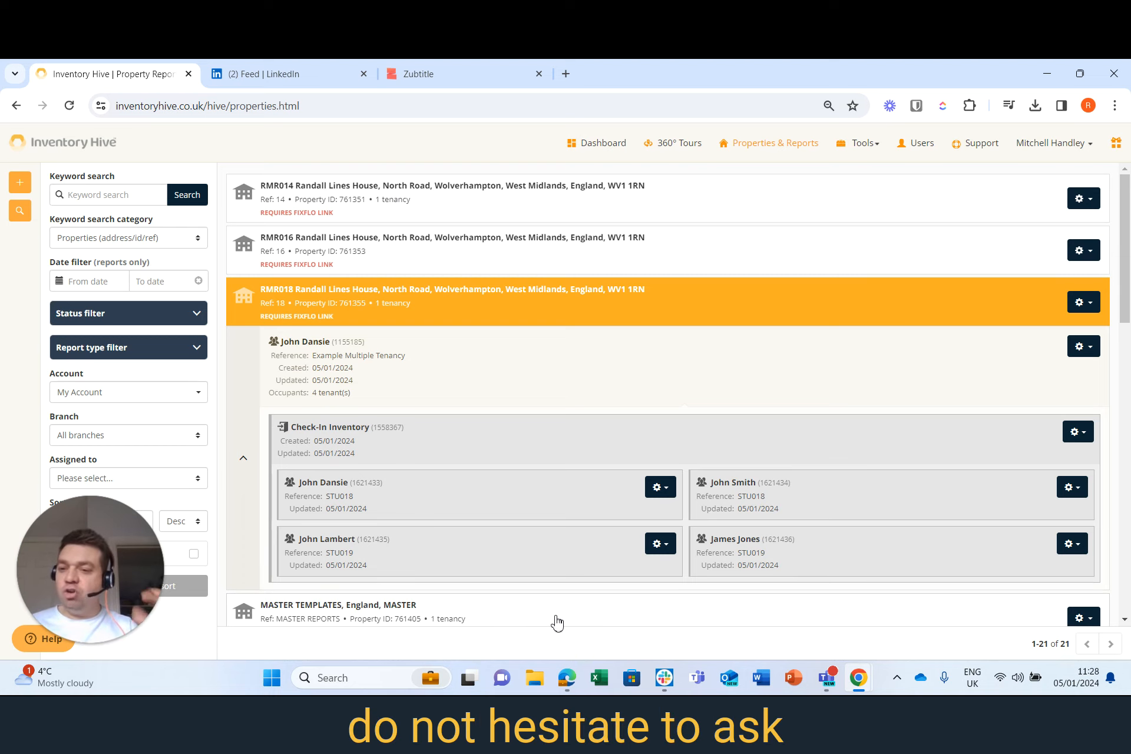
mouse_move(61, 242)
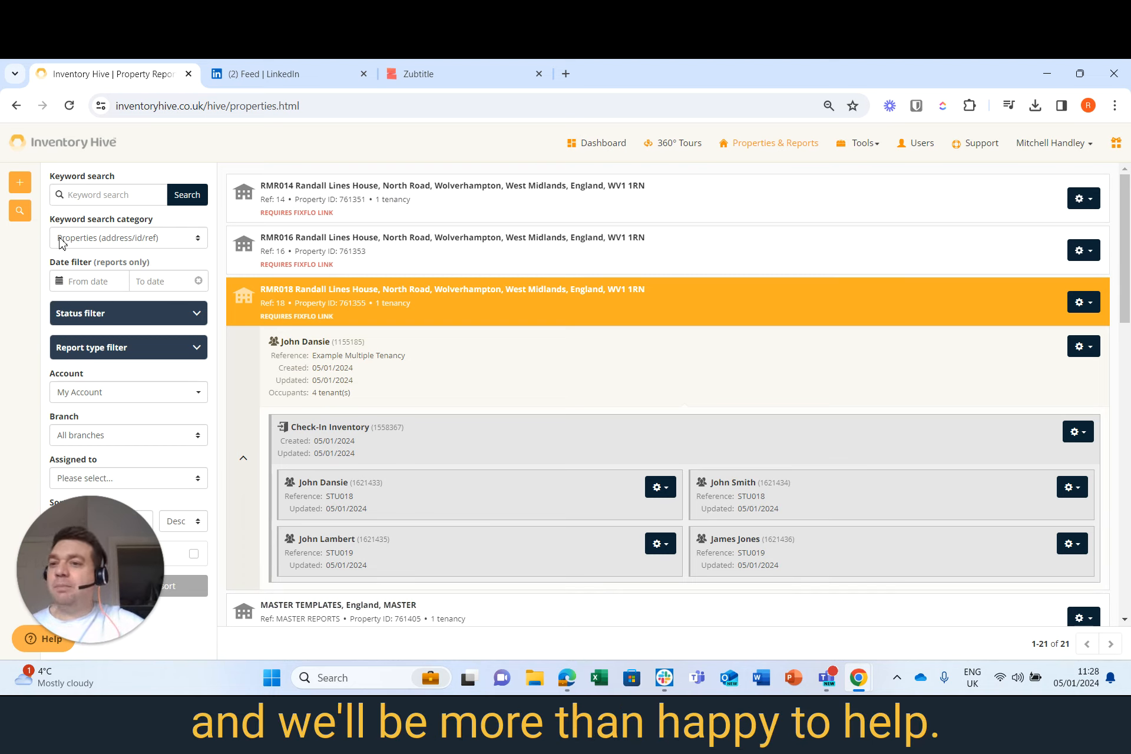